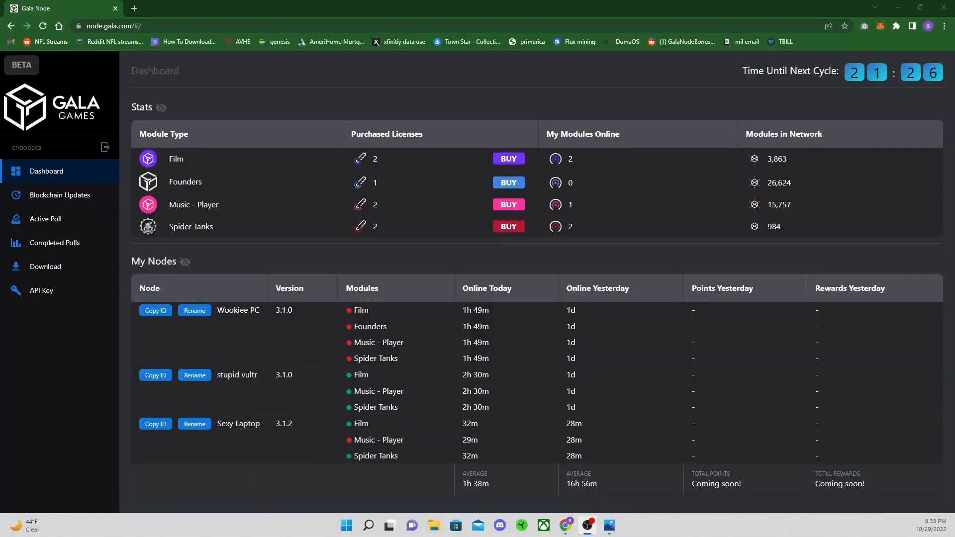
mouse_move(194, 42)
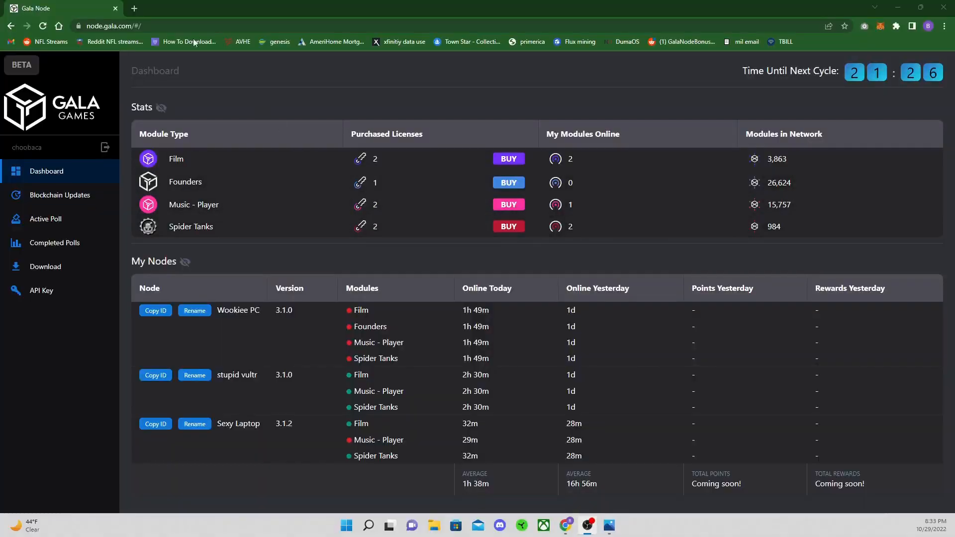
mouse_move(138, 70)
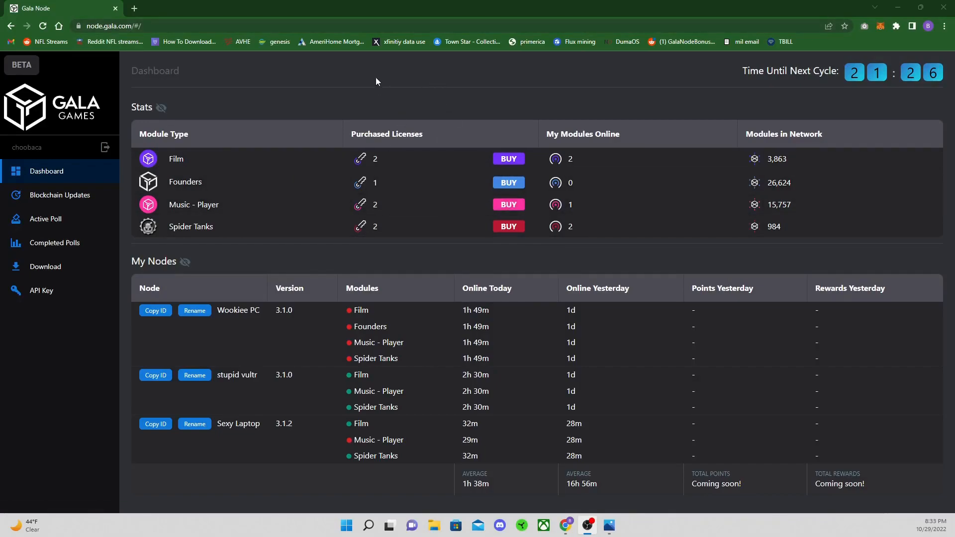
mouse_move(305, 225)
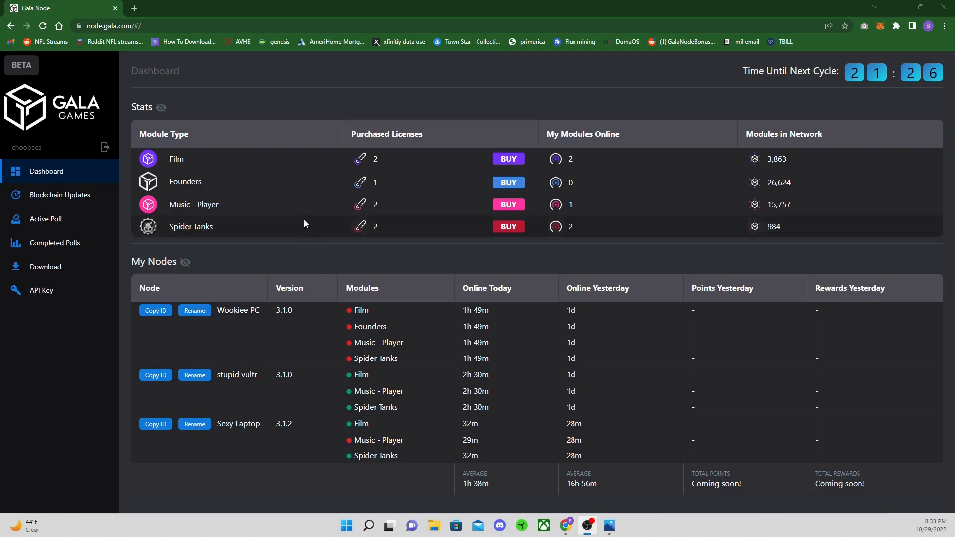
mouse_move(305, 240)
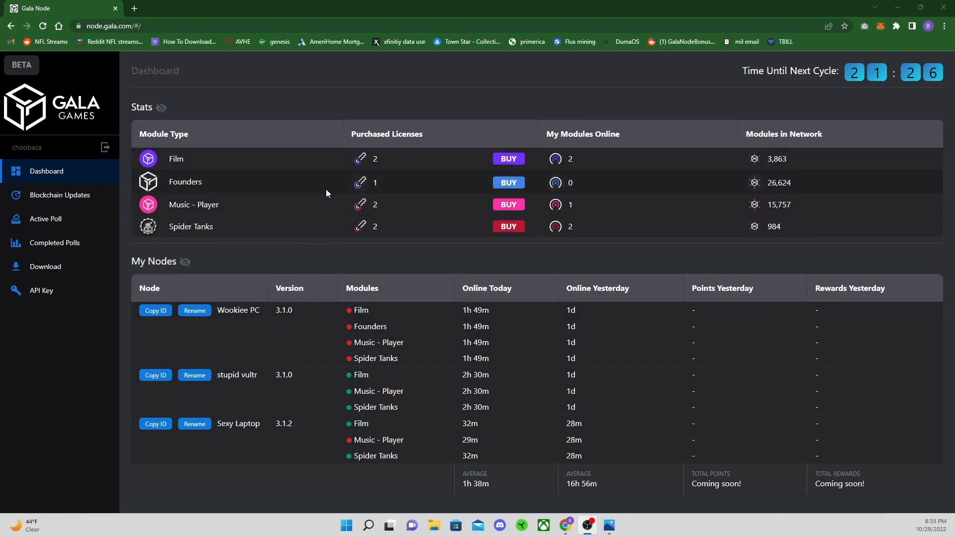
mouse_move(302, 320)
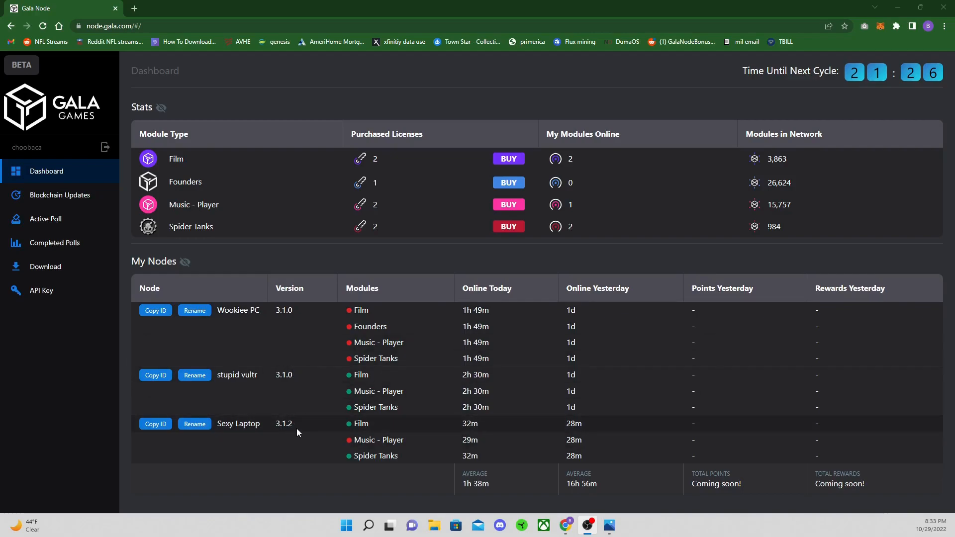
mouse_move(298, 422)
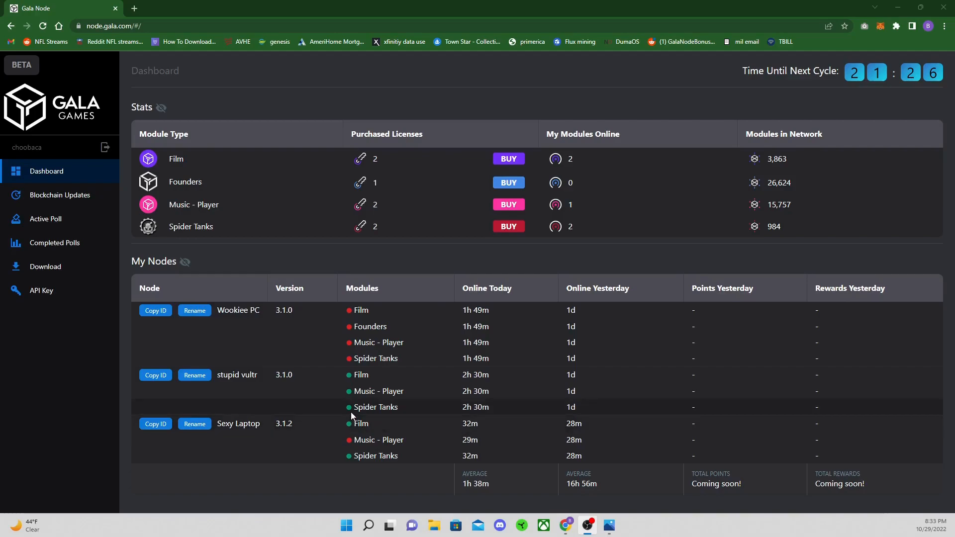
mouse_move(349, 423)
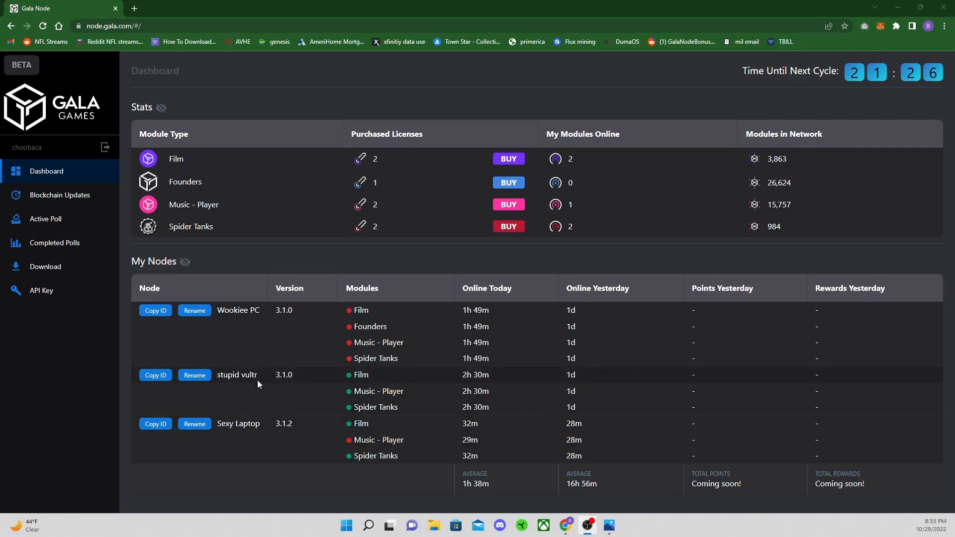
mouse_move(314, 367)
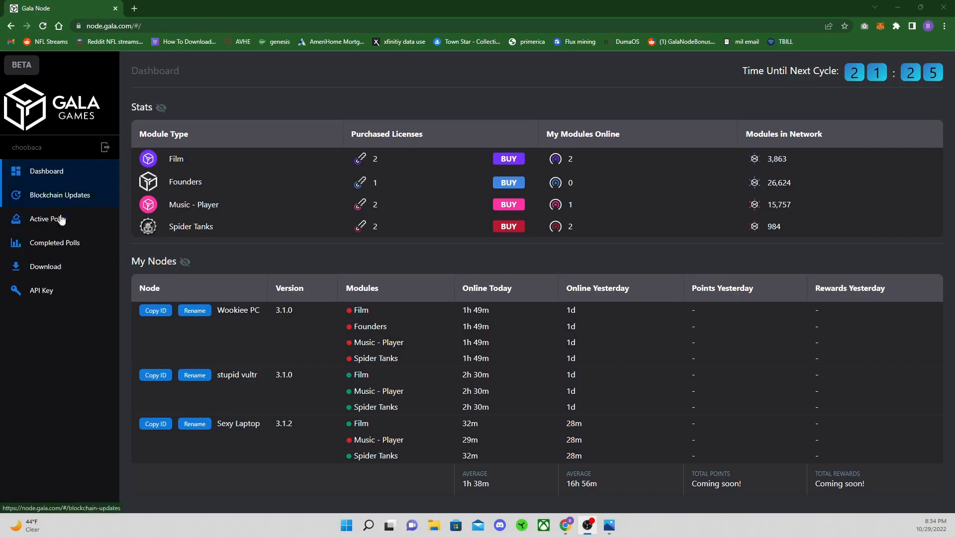
Show the Windows installation instructions on Gala Node's Download page
click(46, 269)
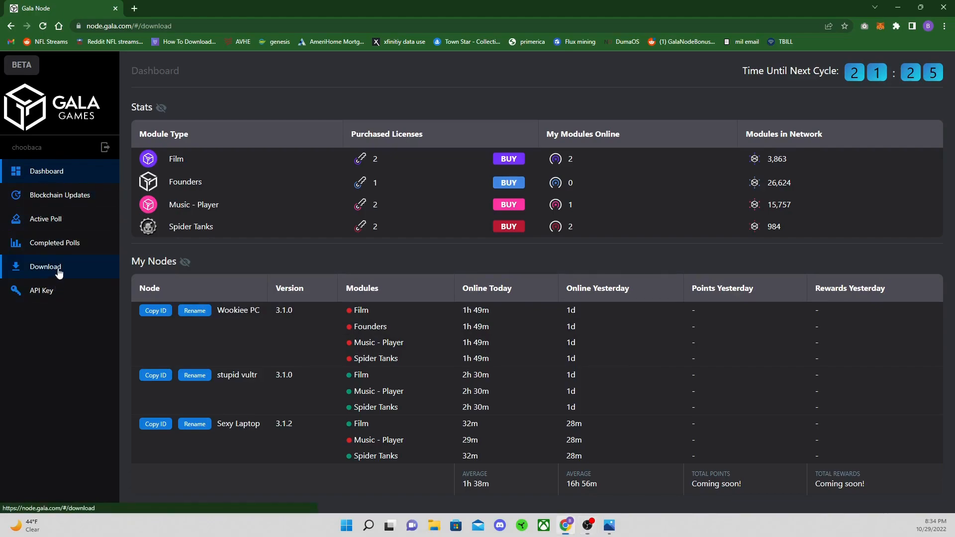
click(45, 266)
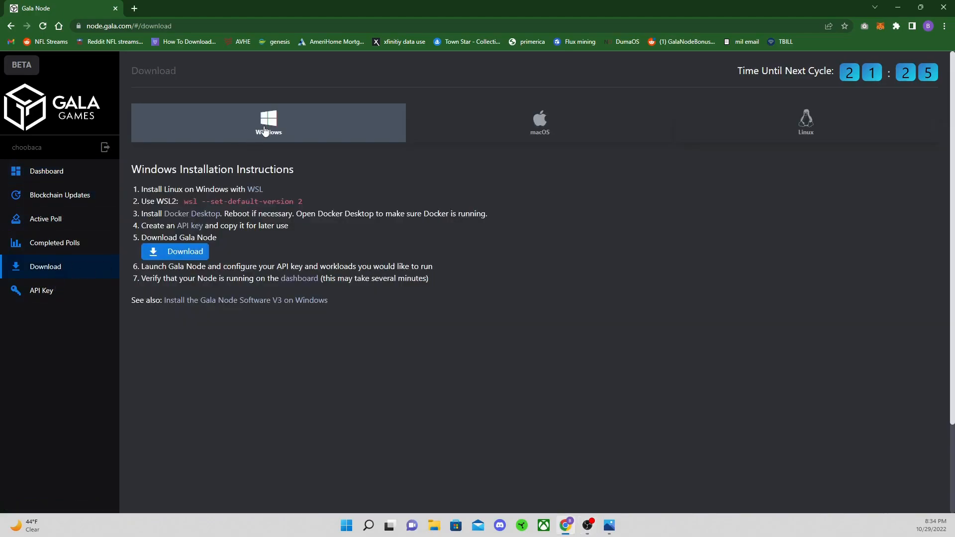
mouse_move(241, 148)
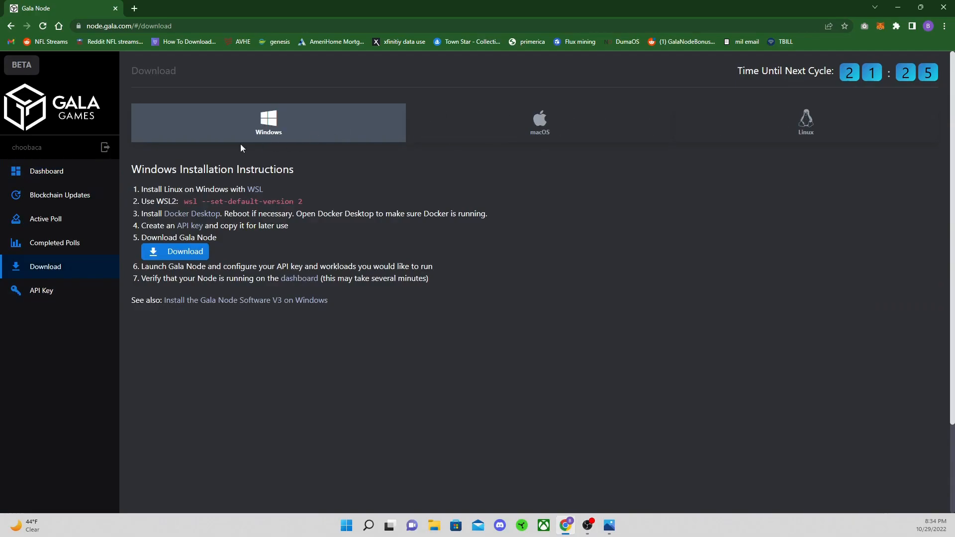
mouse_move(184, 252)
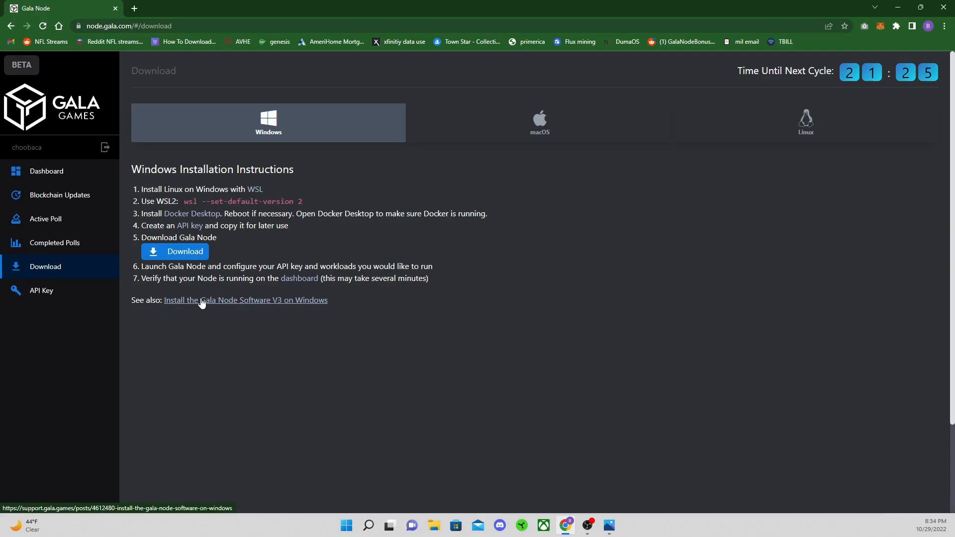
Open the 'Install the Gala Node Software V3 on Windows' article and scroll to its Procedure prerequisites
click(245, 299)
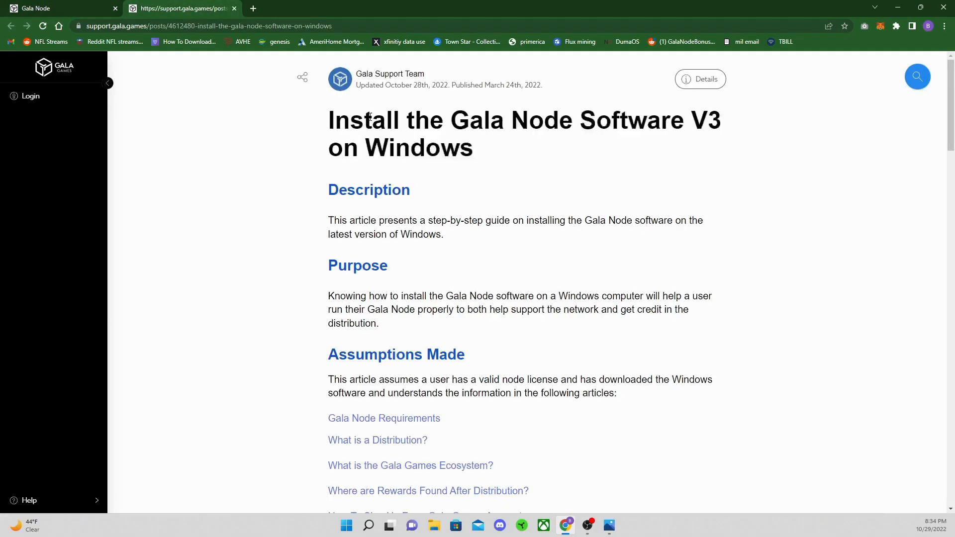
scroll(down, 3)
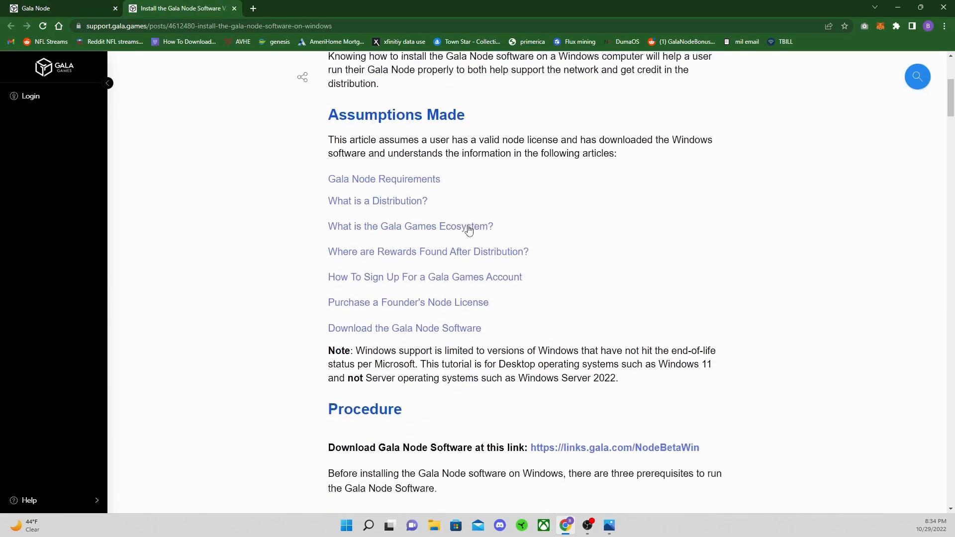
scroll(down, 3)
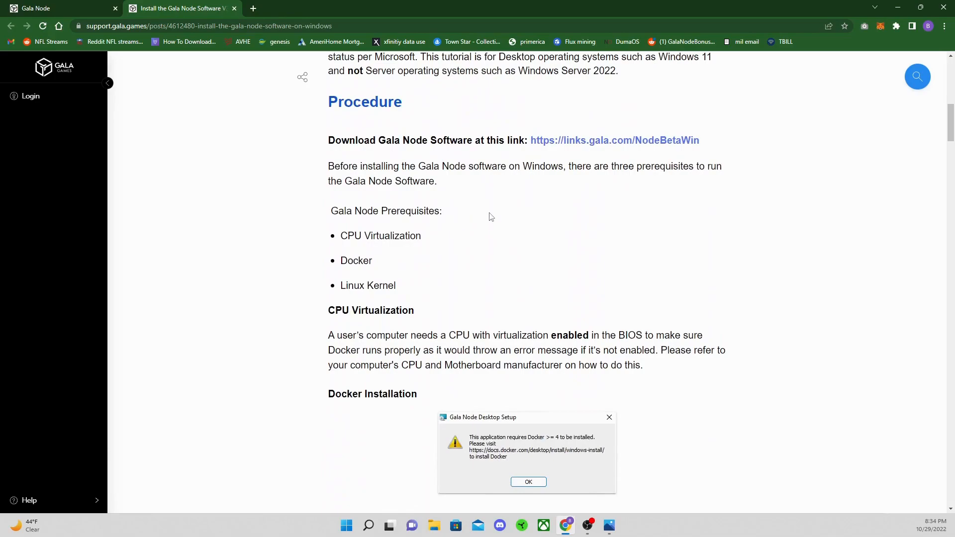
mouse_move(601, 142)
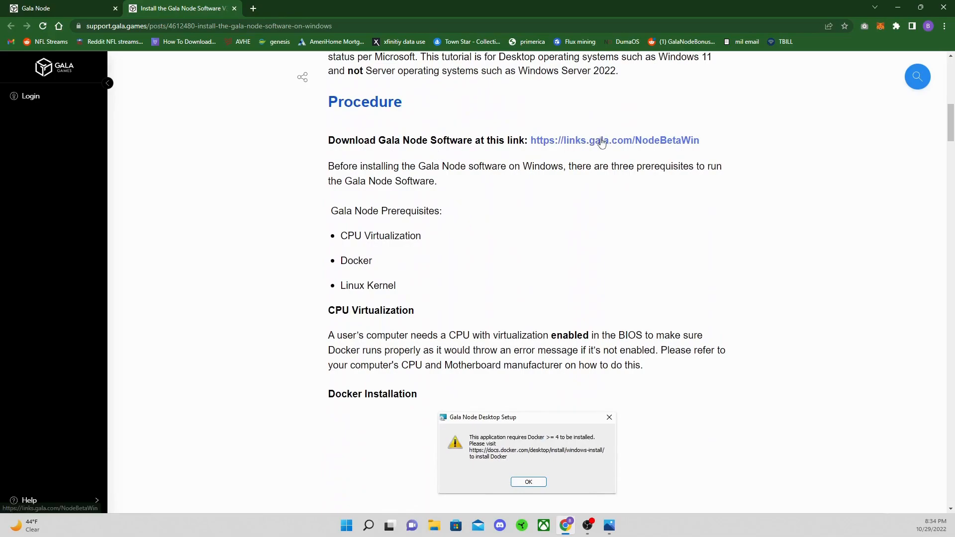
mouse_move(359, 217)
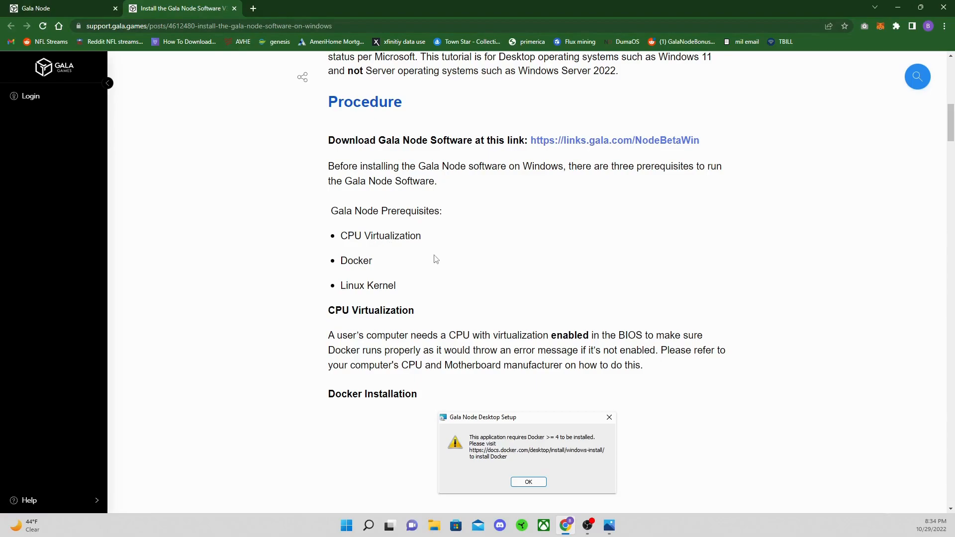
mouse_move(426, 235)
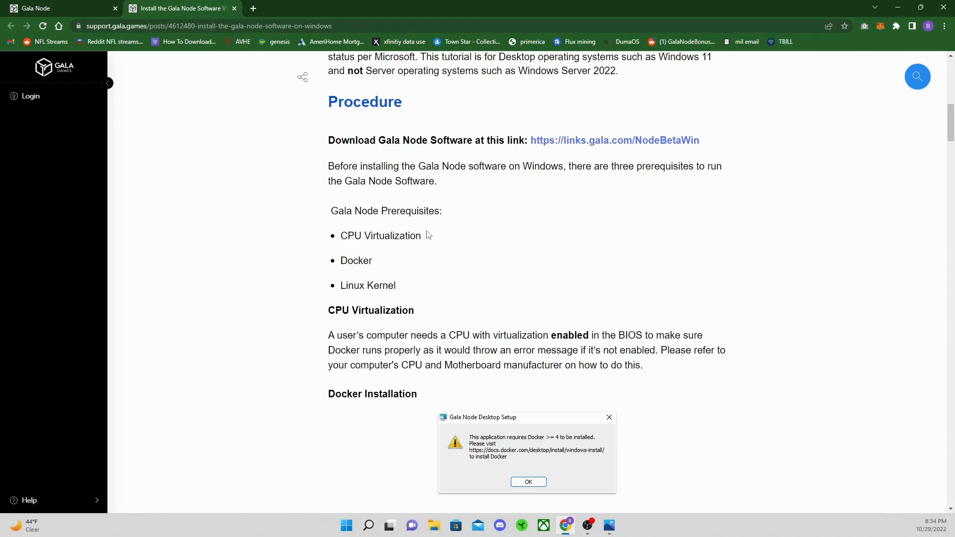
mouse_move(396, 266)
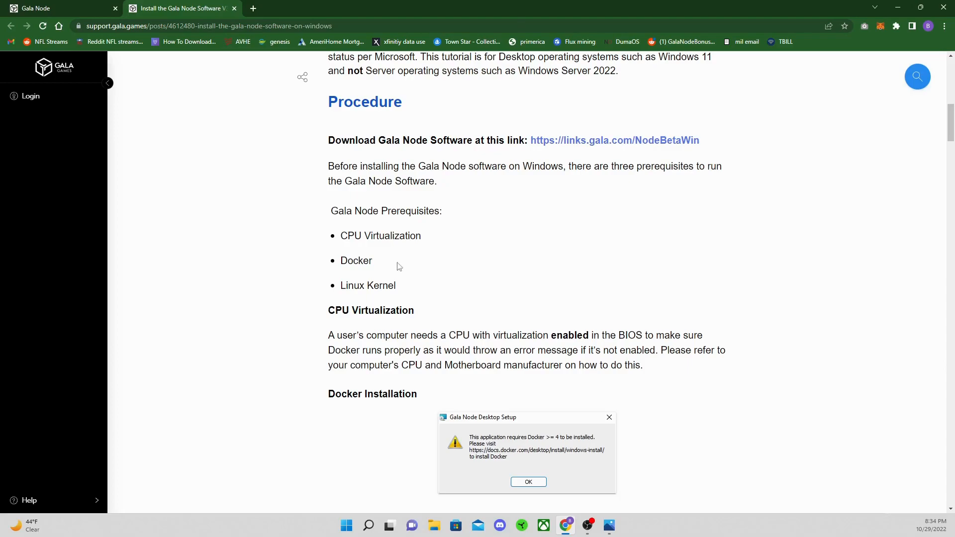
mouse_move(430, 249)
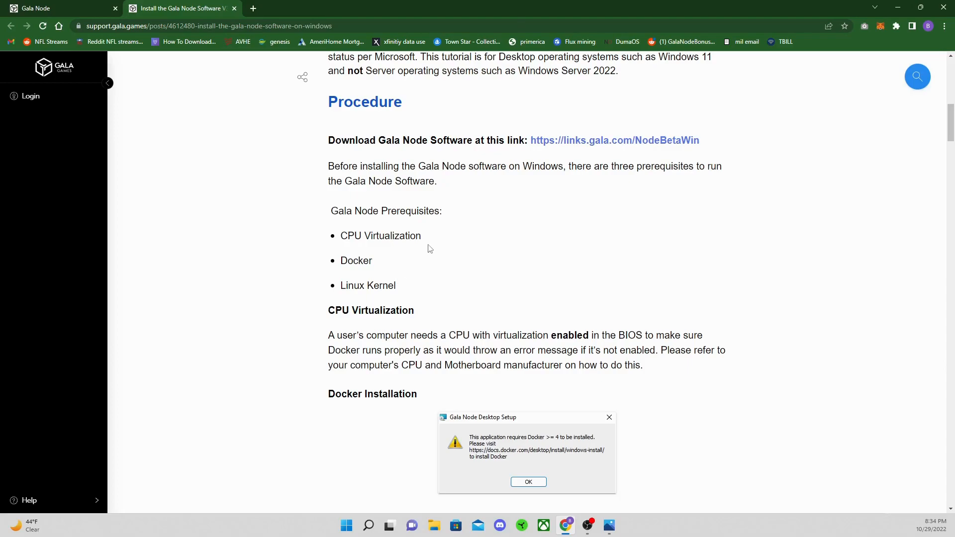
mouse_move(362, 323)
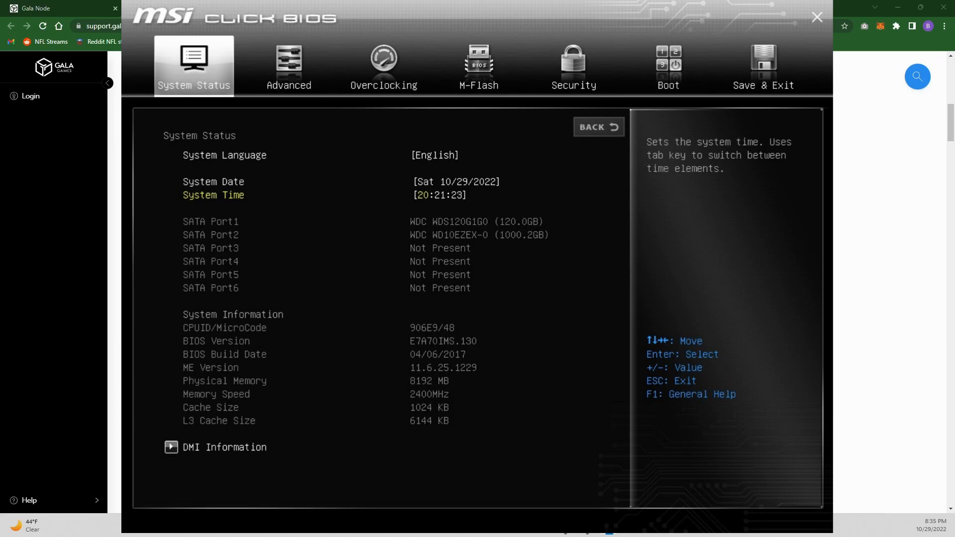
Go to the Overclocking tab in MSI Click BIOS and open CPU Features
click(383, 65)
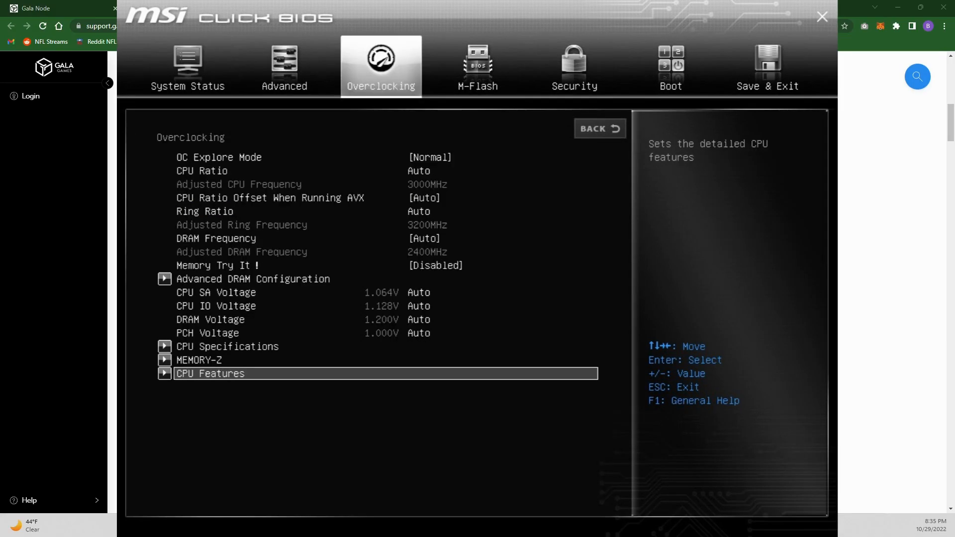
click(210, 374)
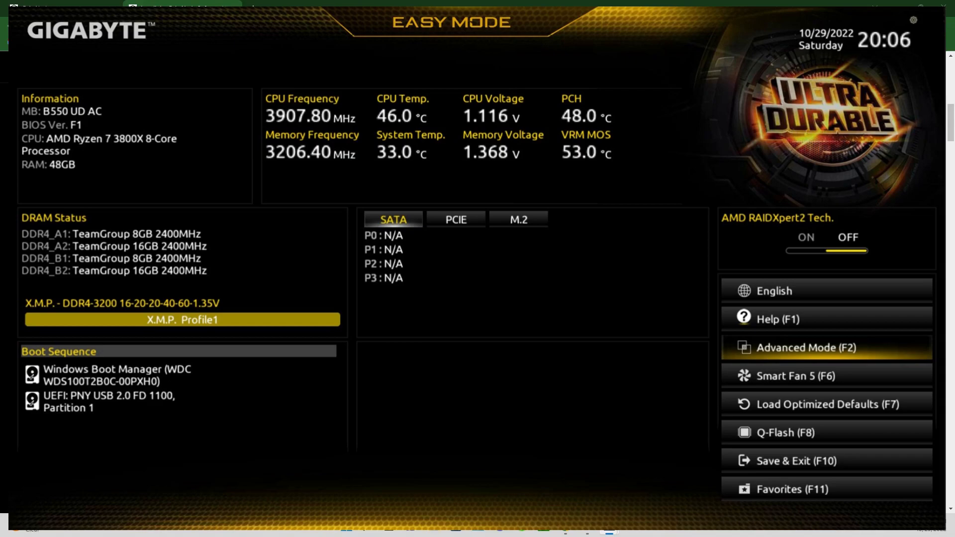
In Gigabyte BIOS Advanced Mode, view Tweaker > Advanced CPU Settings, then Settings > Miscellaneous
click(805, 348)
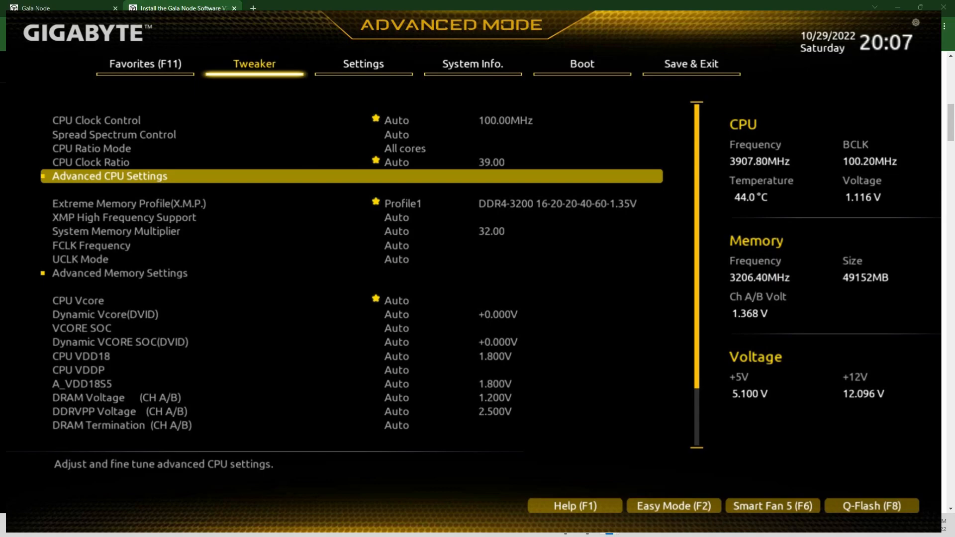
click(109, 176)
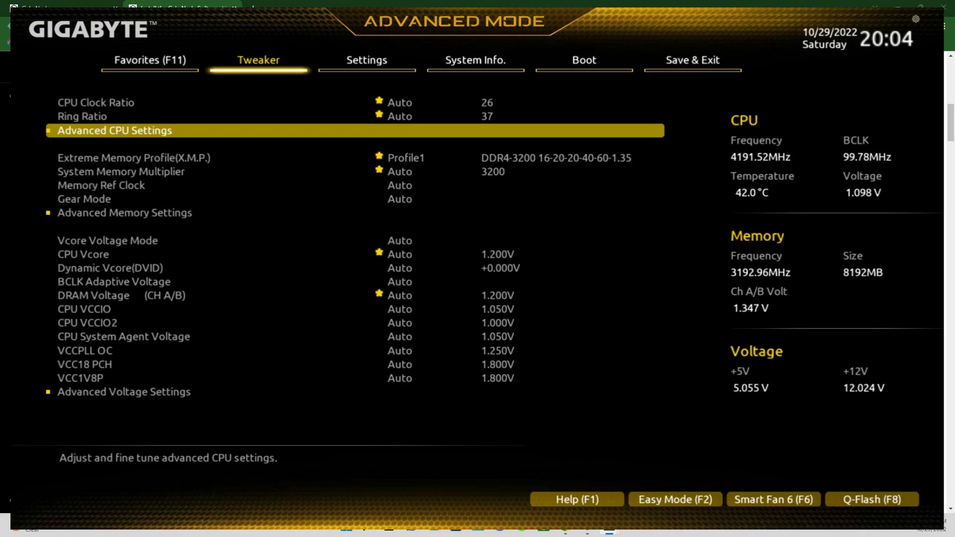
click(115, 130)
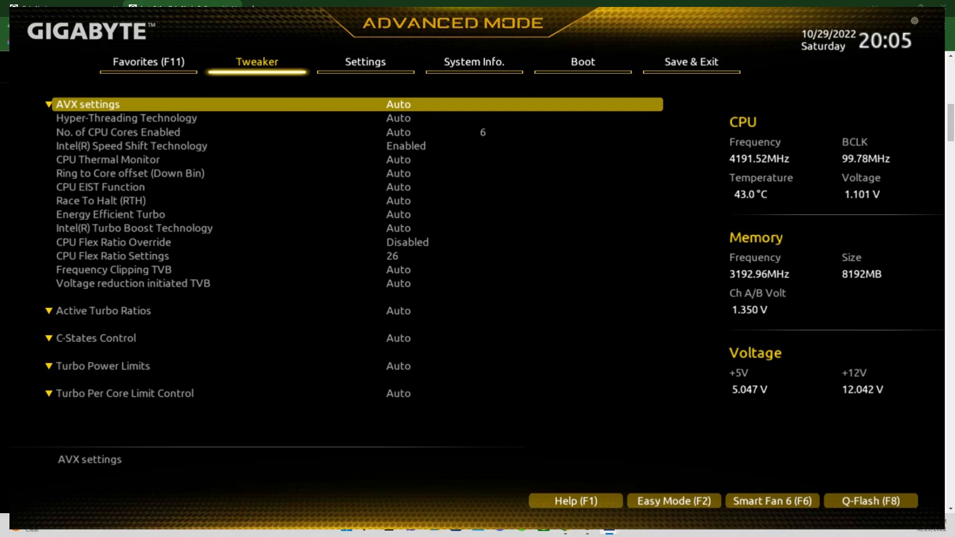
click(366, 61)
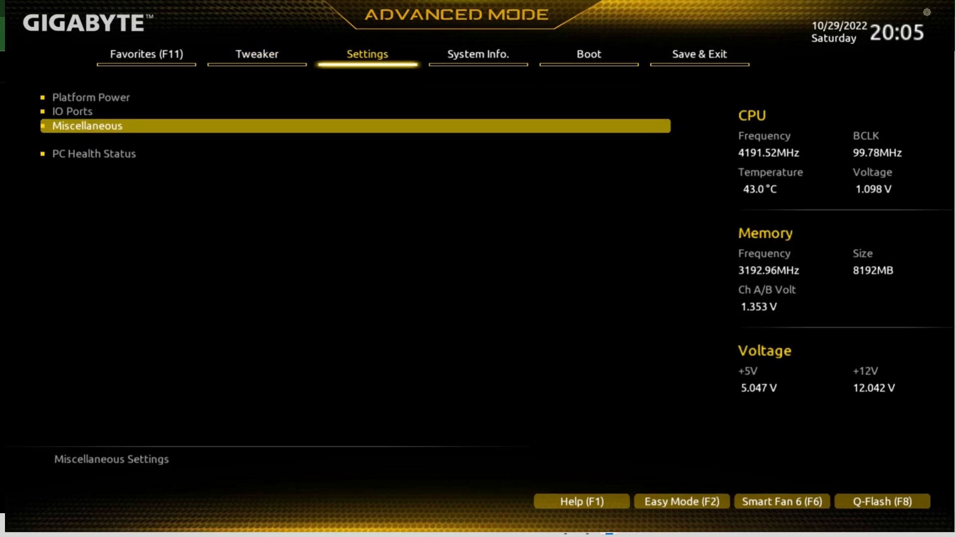
click(87, 125)
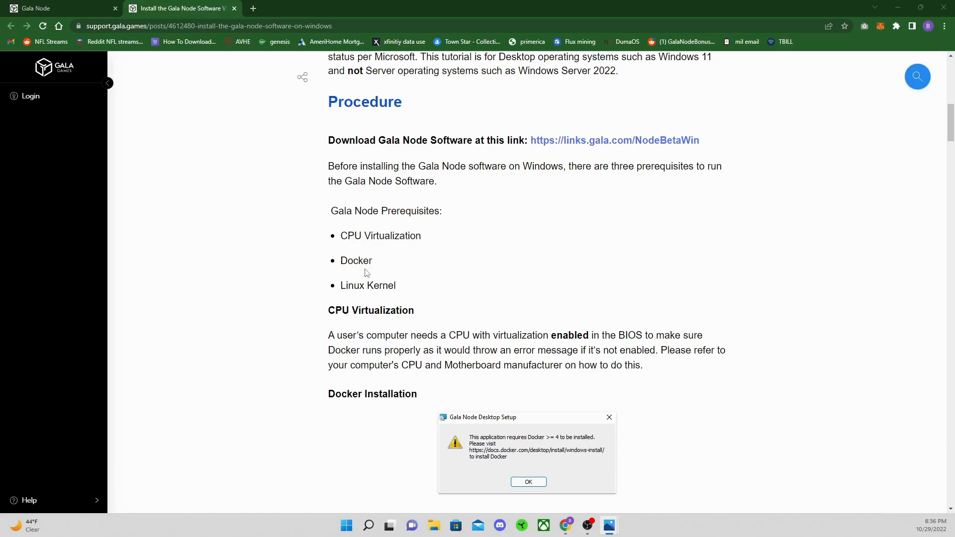
Follow the article's Docker Installation link to docs.docker.com's Windows install page
scroll(down, 3)
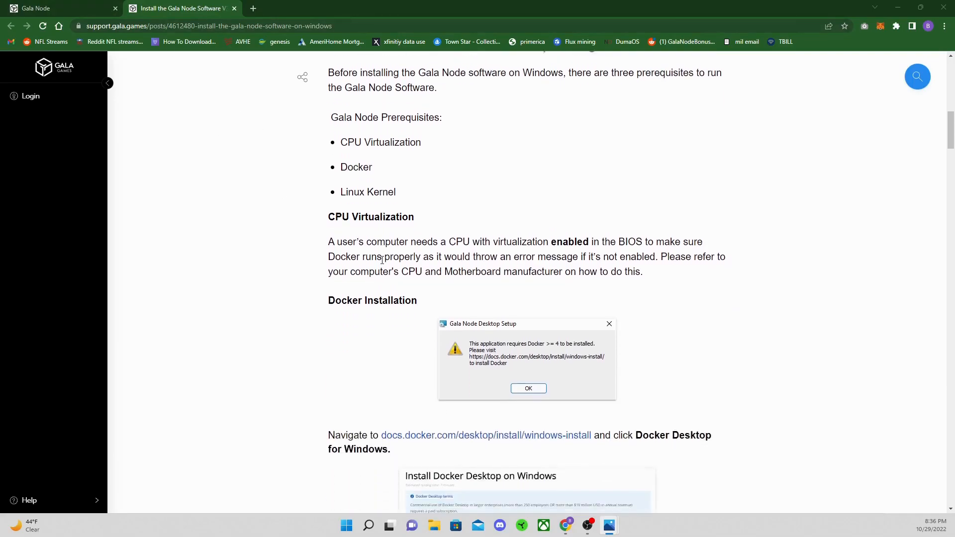
scroll(down, 3)
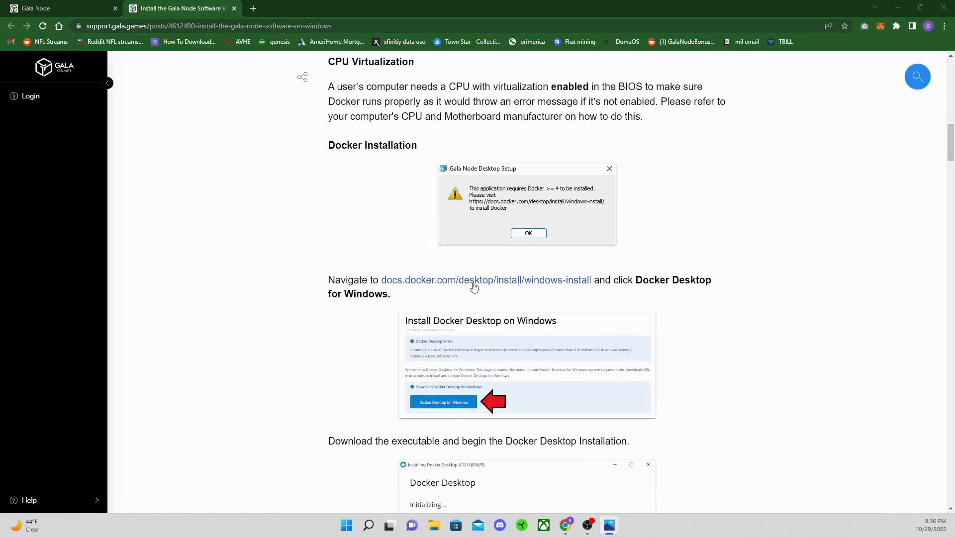
click(486, 280)
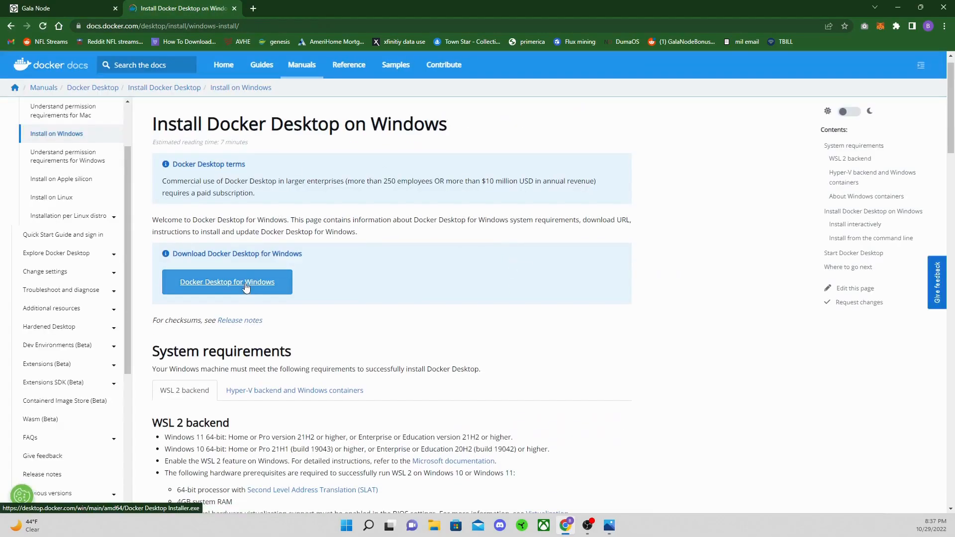
Download the Docker Desktop for Windows installer and keep it despite Chrome's warning
click(226, 281)
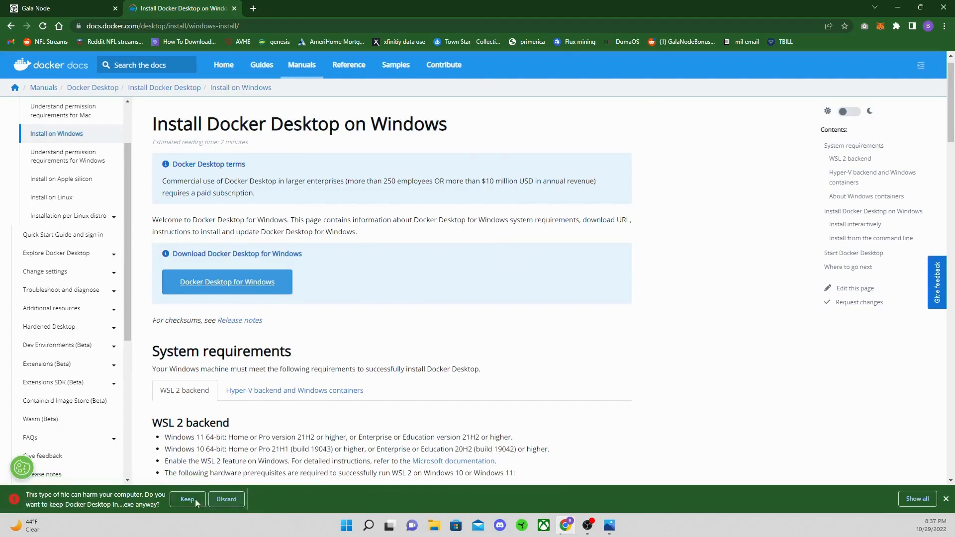
click(187, 499)
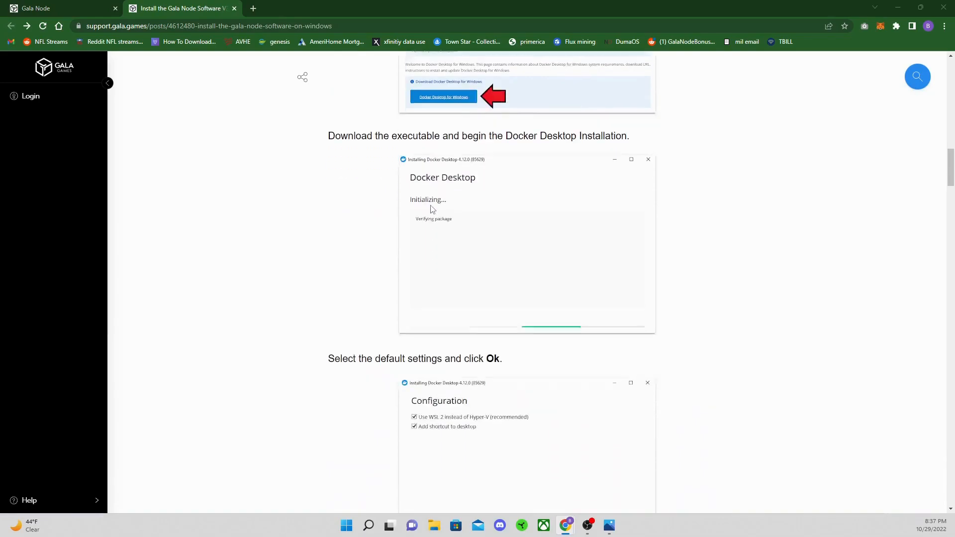
Install Docker Desktop 4.13.0 with a desktop shortcut, then open Microsoft's WSL2 kernel update page
scroll(down, 3)
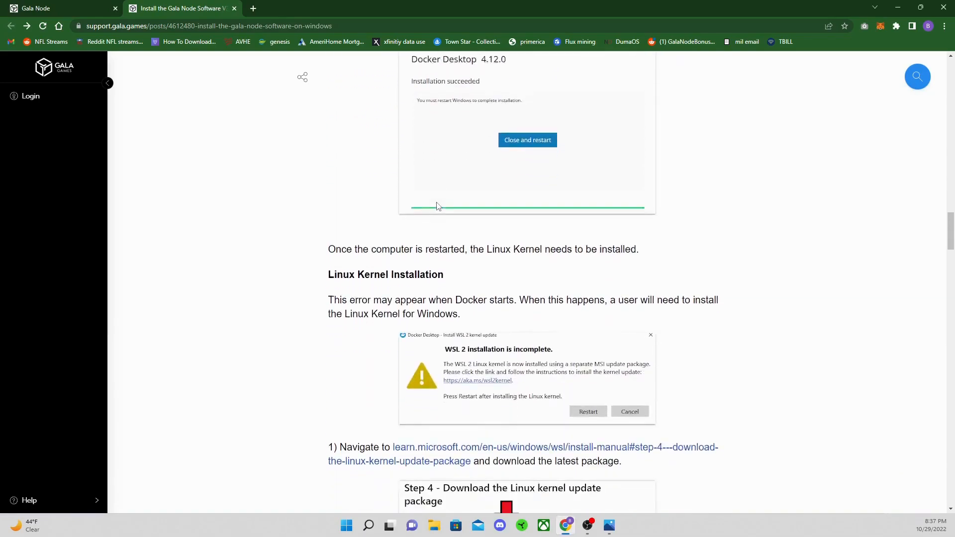
scroll(down, 3)
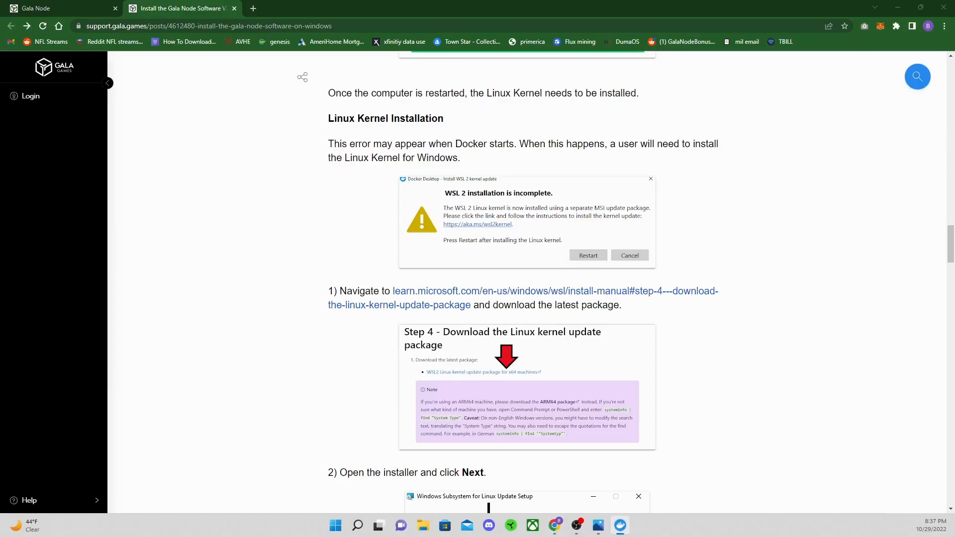
mouse_move(838, 123)
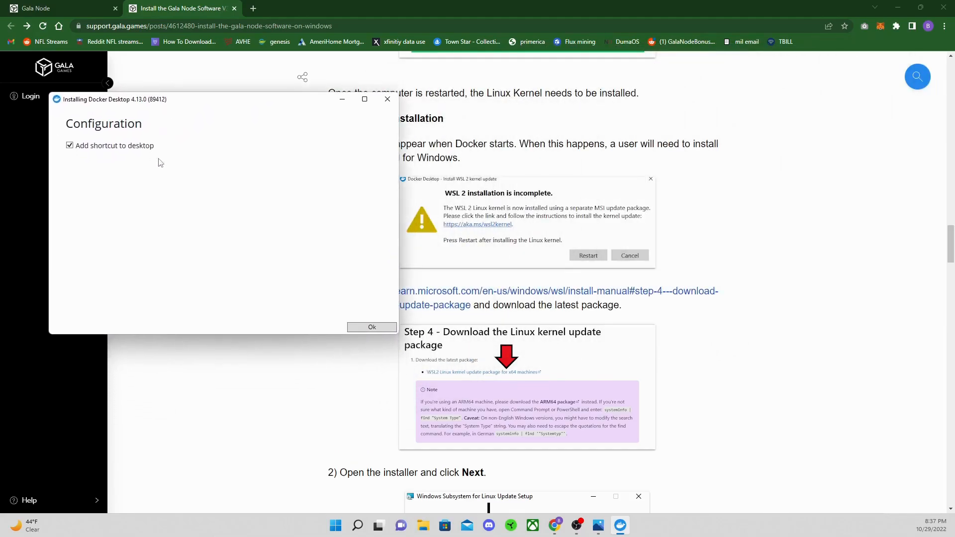
click(371, 327)
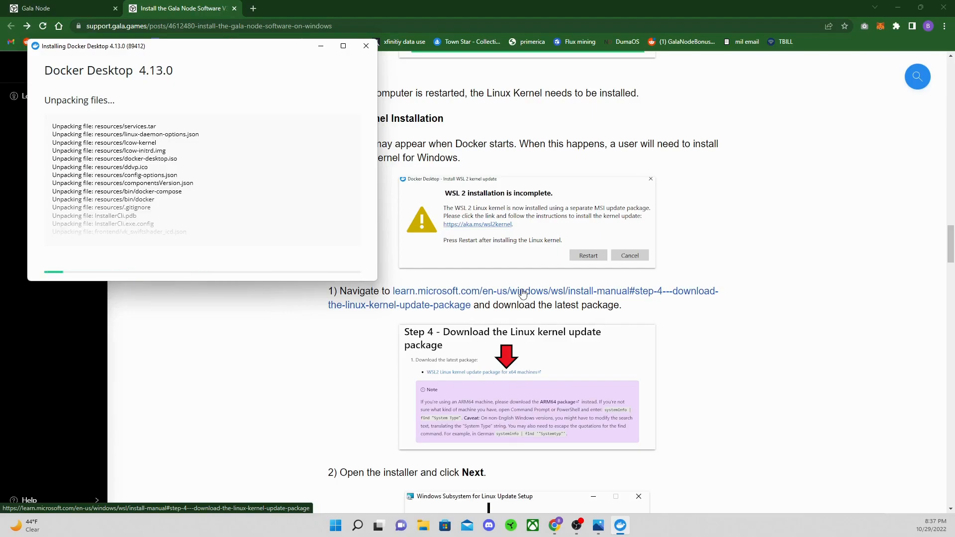
mouse_move(535, 282)
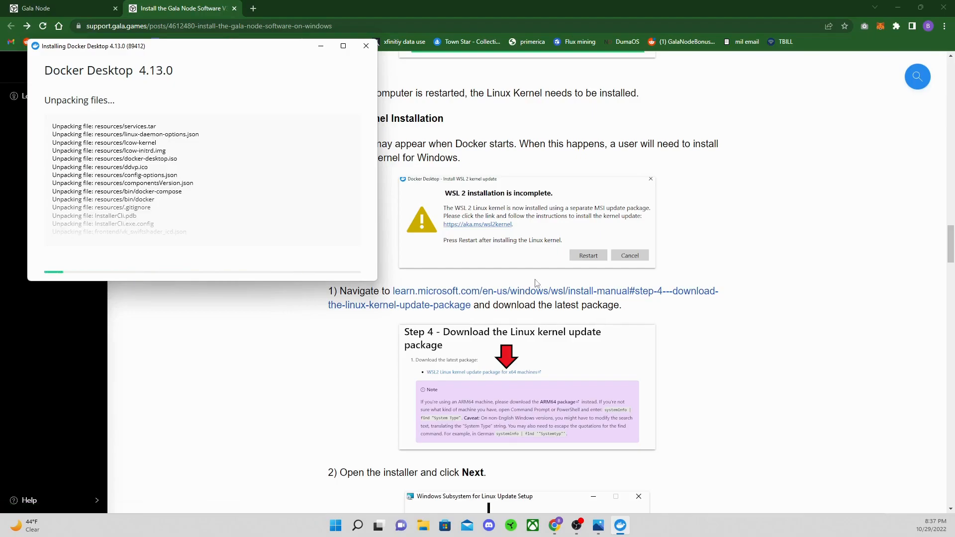
mouse_move(498, 256)
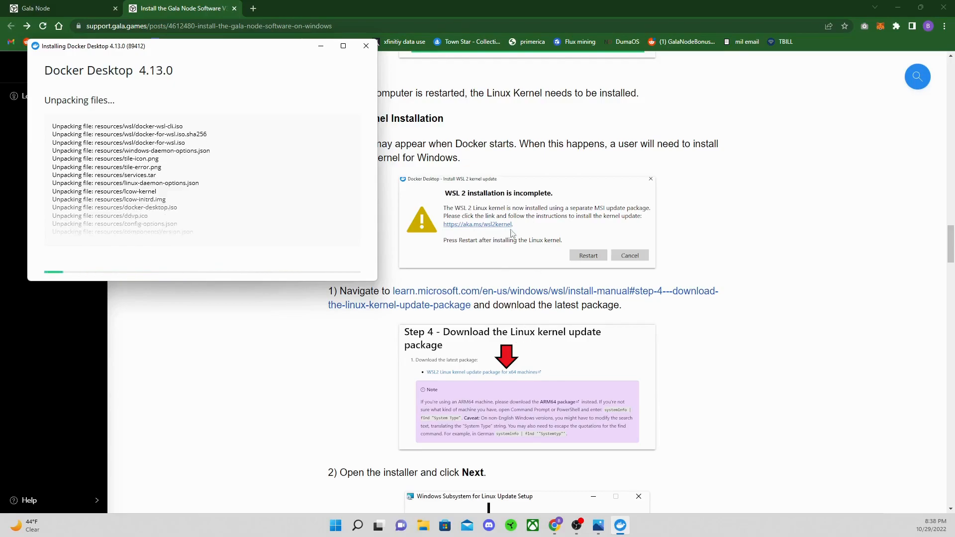
mouse_move(271, 135)
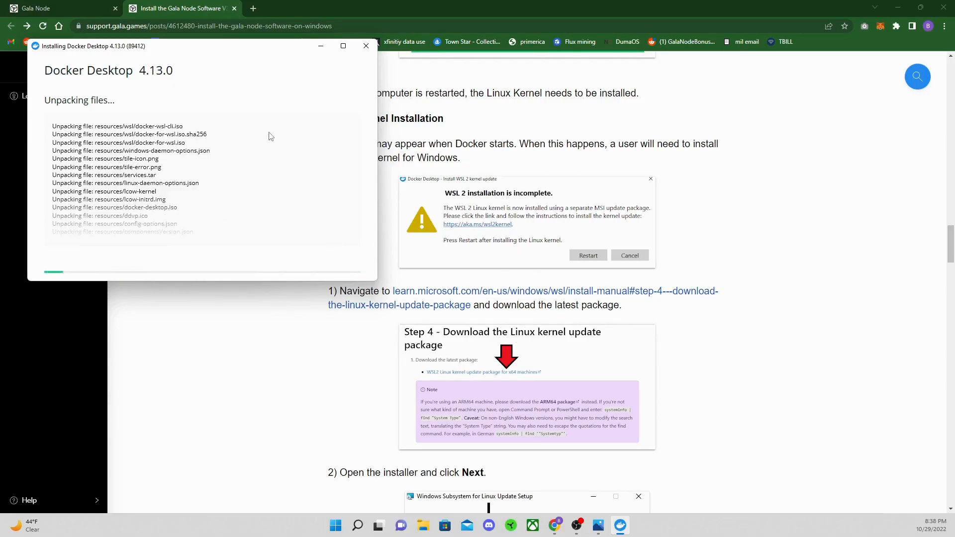
mouse_move(260, 126)
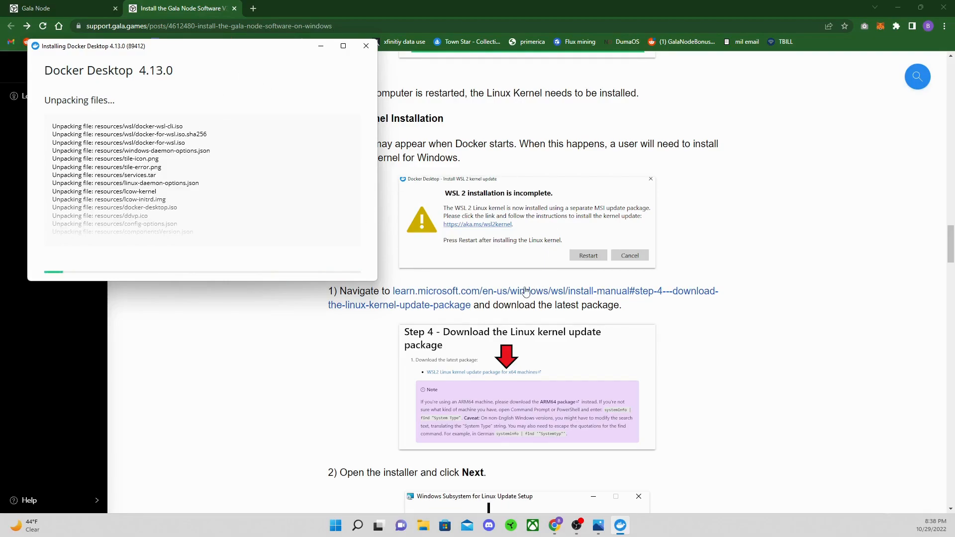
mouse_move(513, 295)
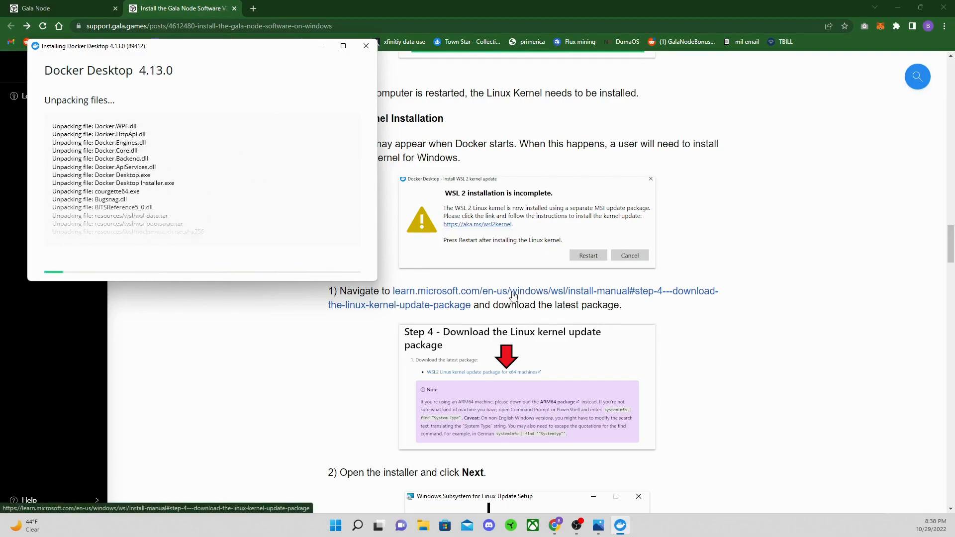
click(522, 298)
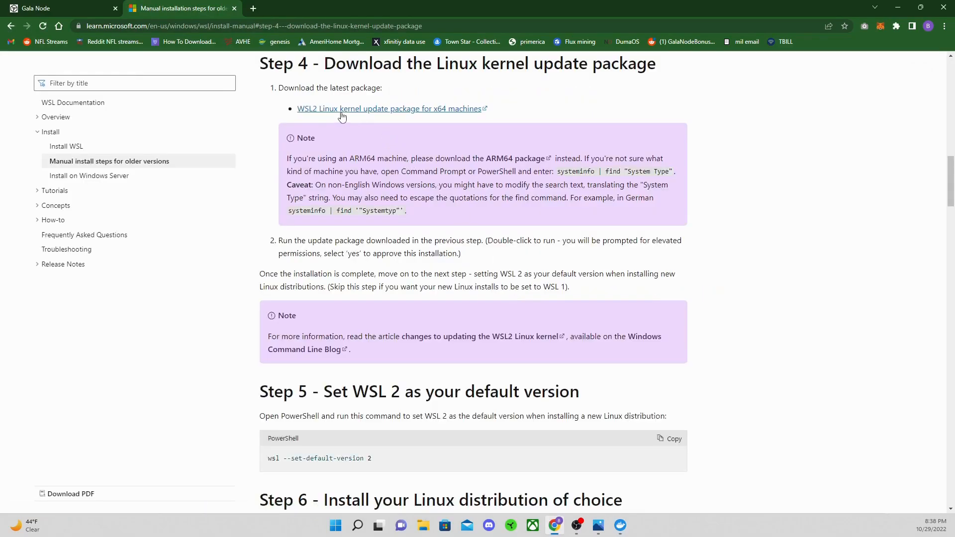
Download and install the WSL2 Linux kernel update package for x64 machines
click(388, 108)
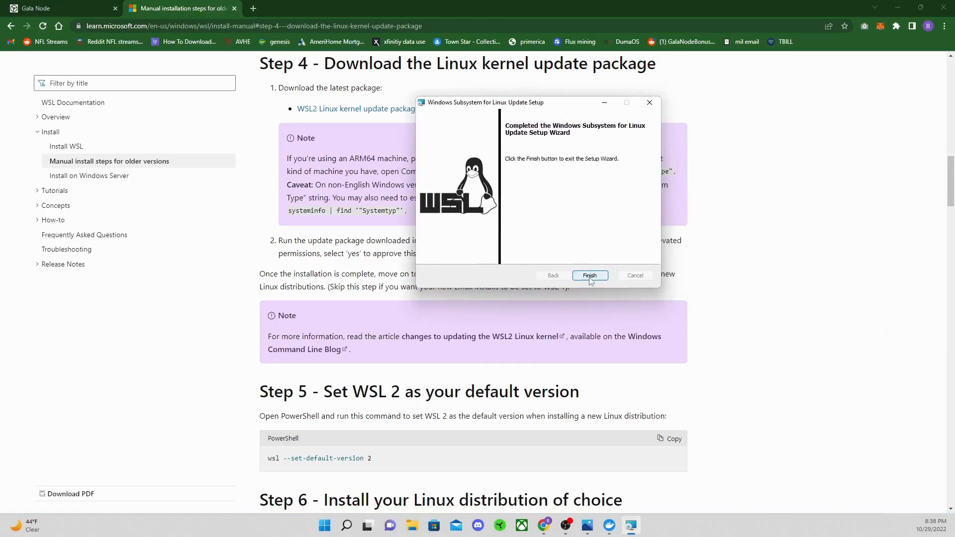
click(588, 275)
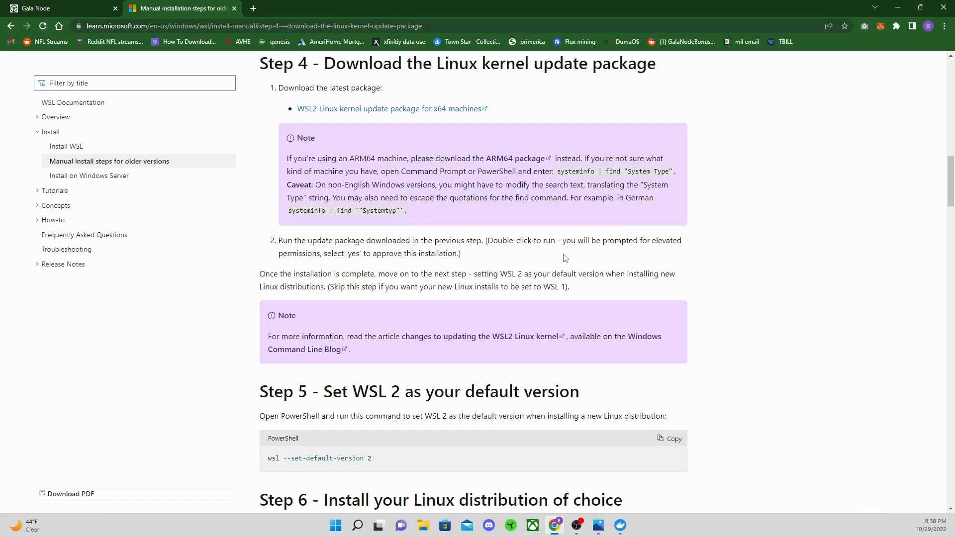
mouse_move(407, 160)
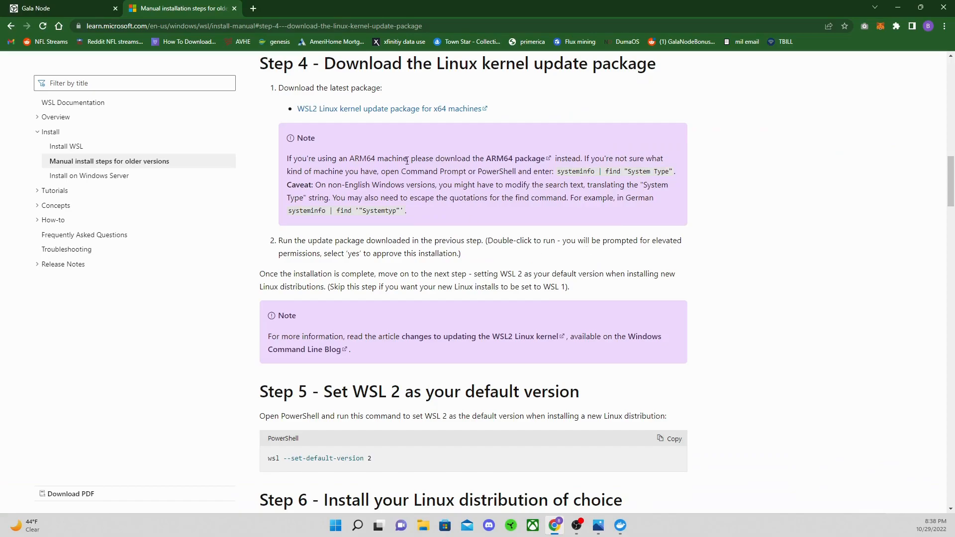
mouse_move(339, 83)
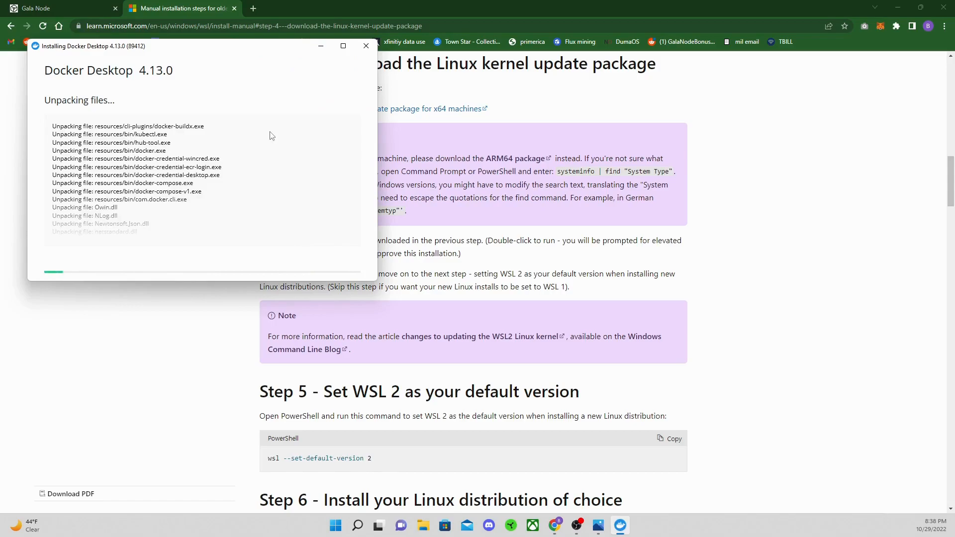
mouse_move(20, 36)
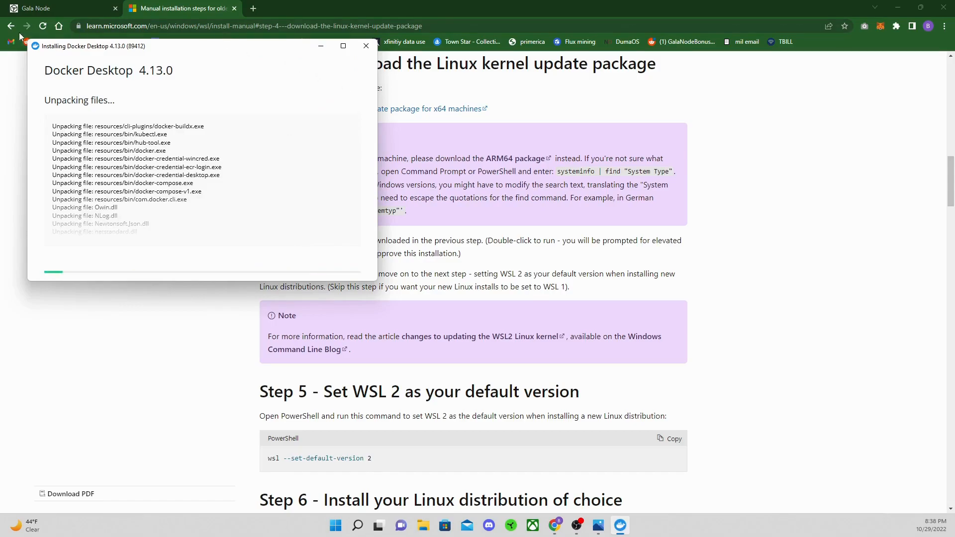
Close the finished Docker Desktop installer and scroll the Gala article to Gala Node Installation
click(180, 8)
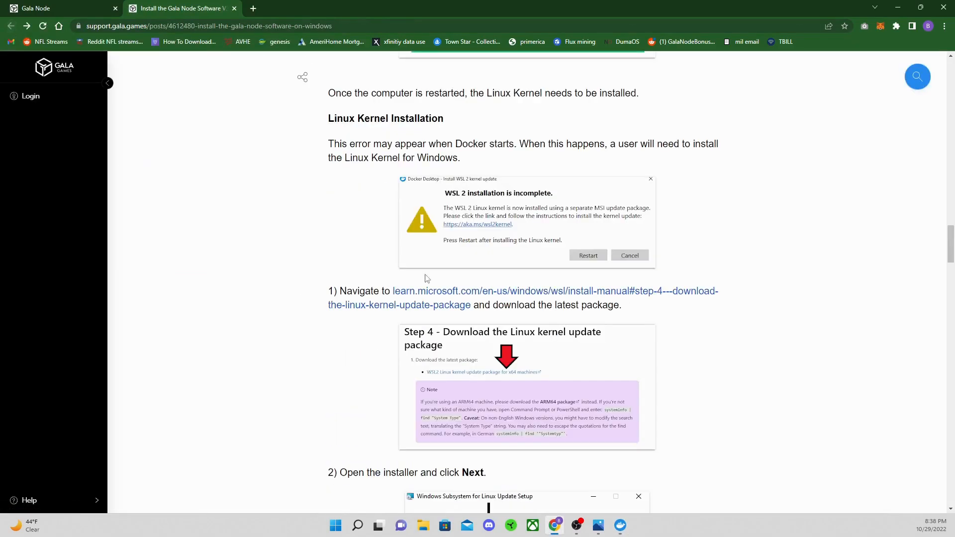
mouse_move(620, 526)
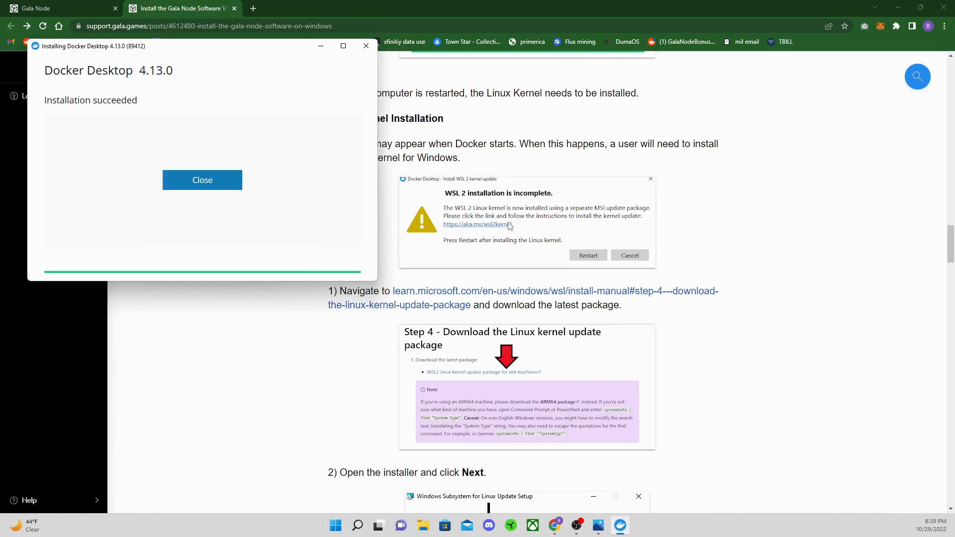
mouse_move(190, 155)
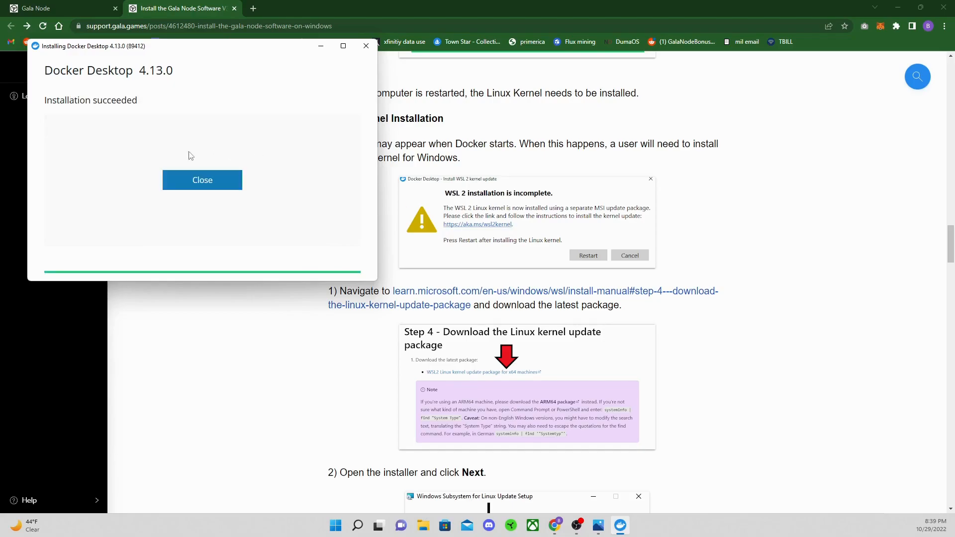
mouse_move(262, 186)
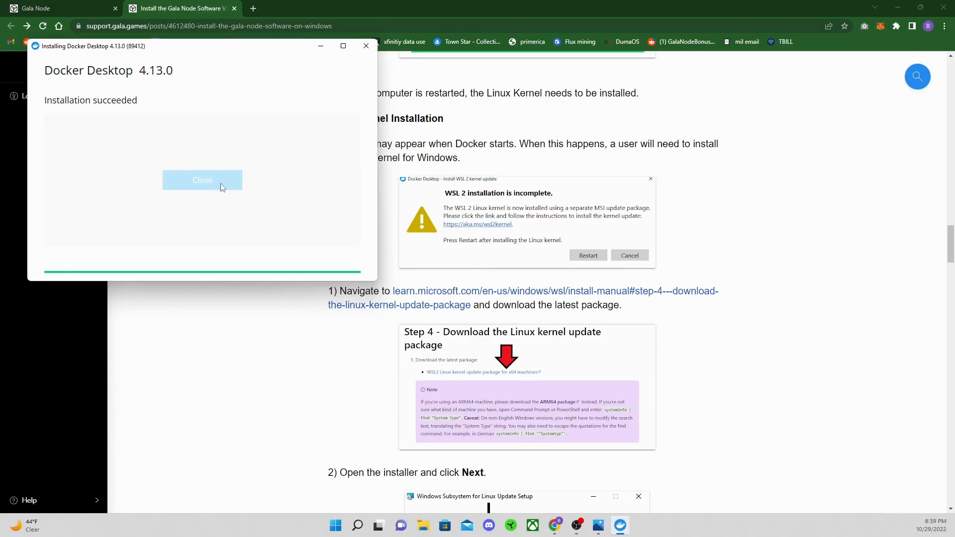
click(203, 179)
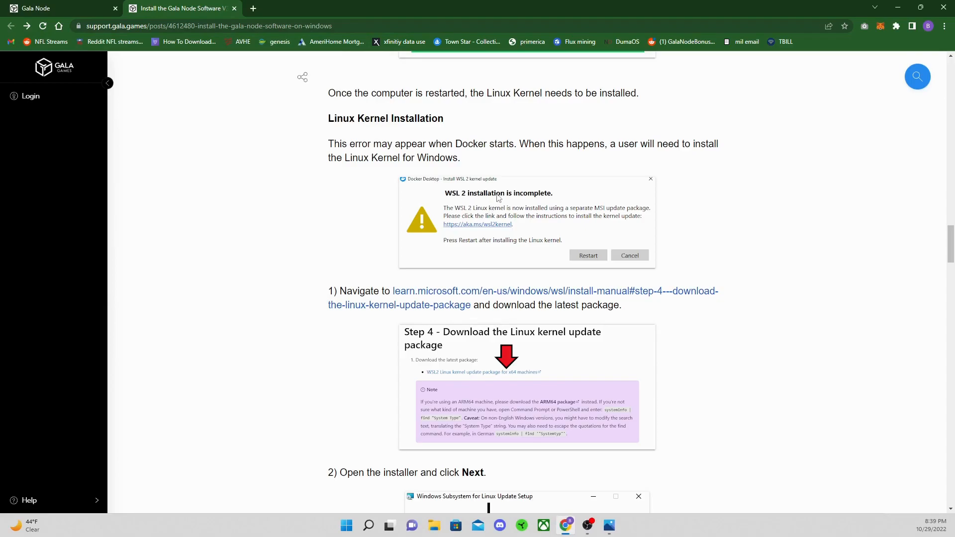
scroll(down, 3)
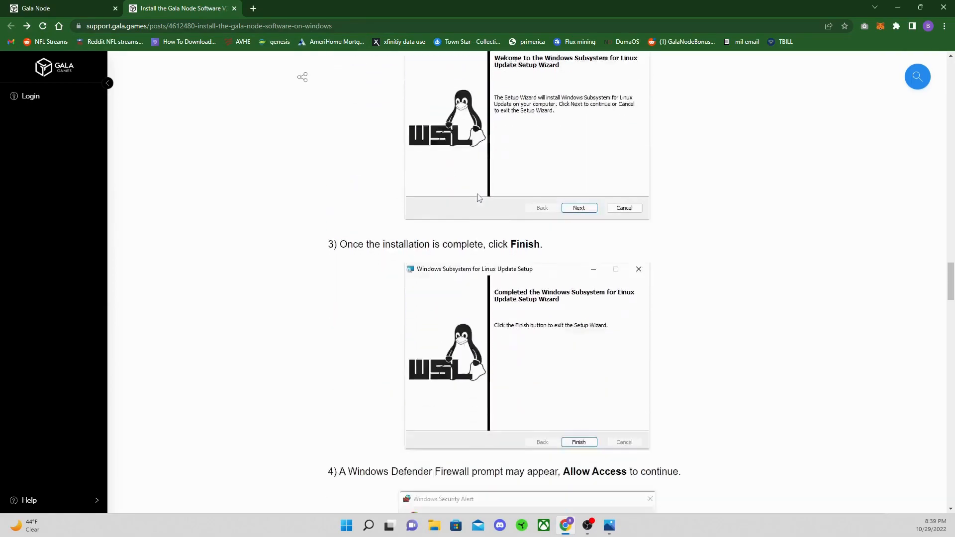
scroll(down, 3)
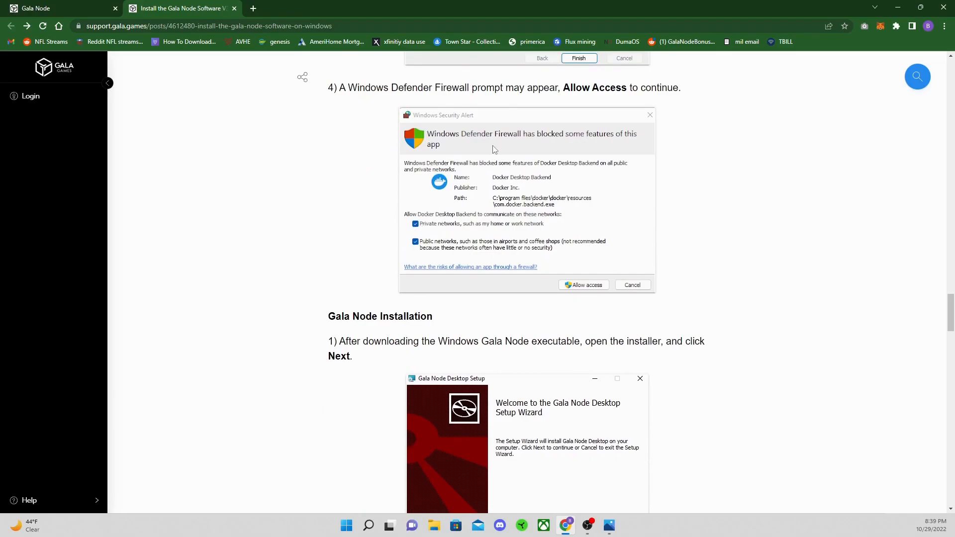
scroll(down, 3)
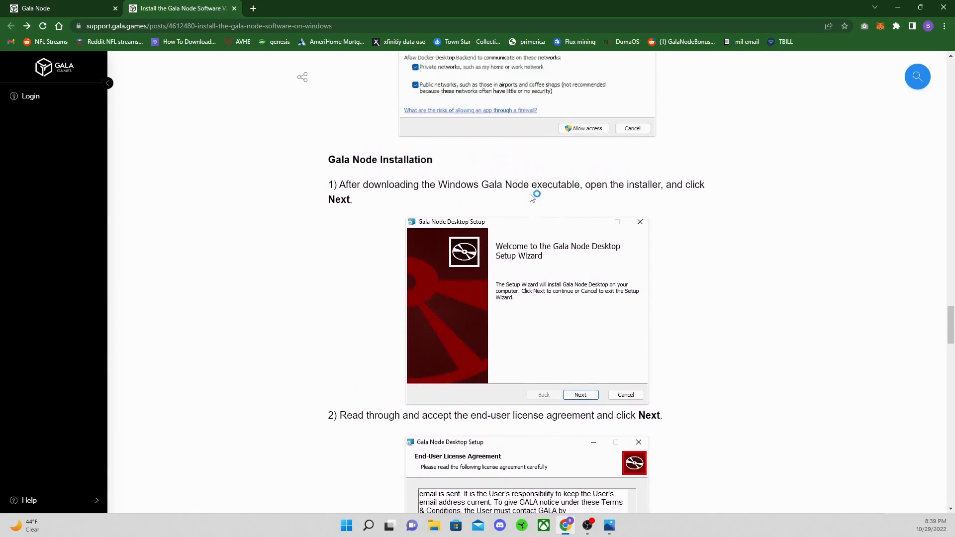
scroll(down, 3)
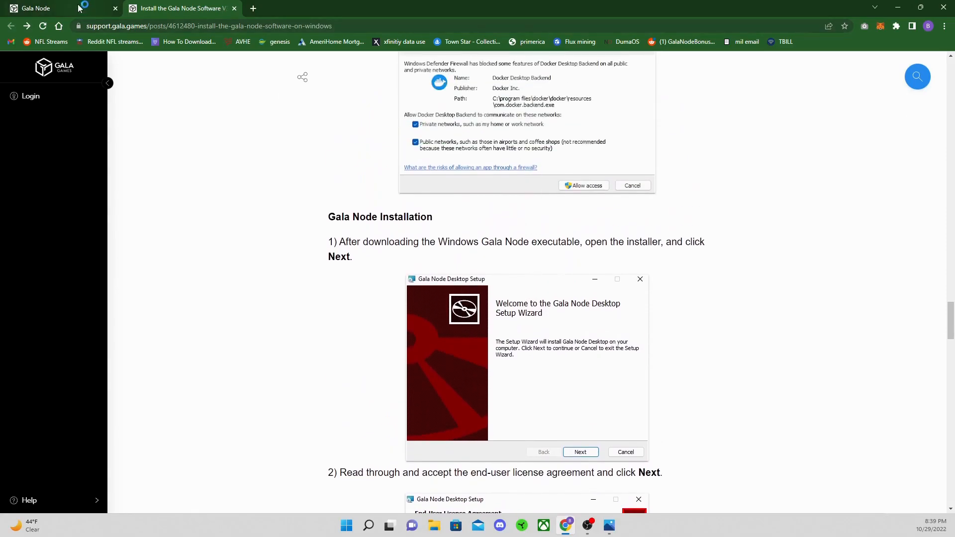
Visit the Gala Node API Key page, then download gala-node-v3.1.2.msi from the Download page
click(35, 7)
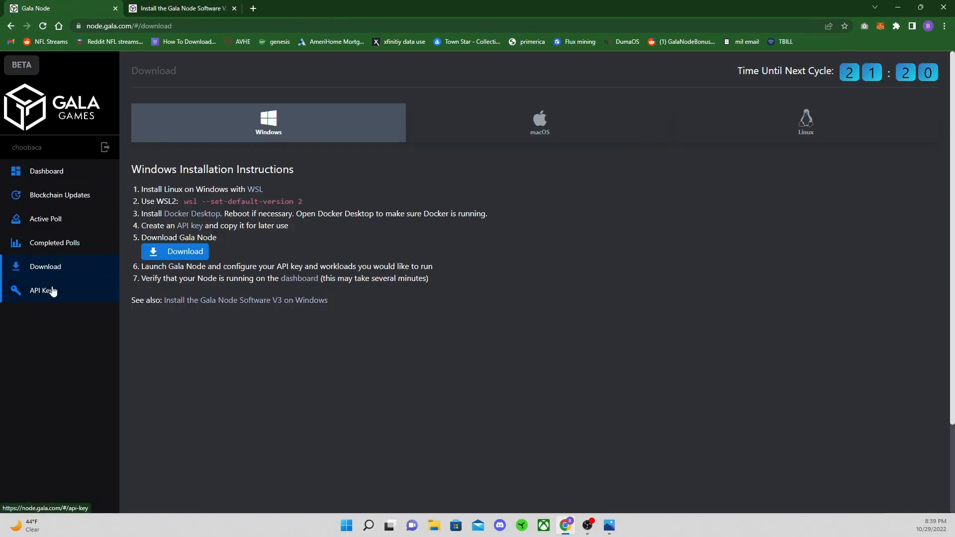
mouse_move(60, 292)
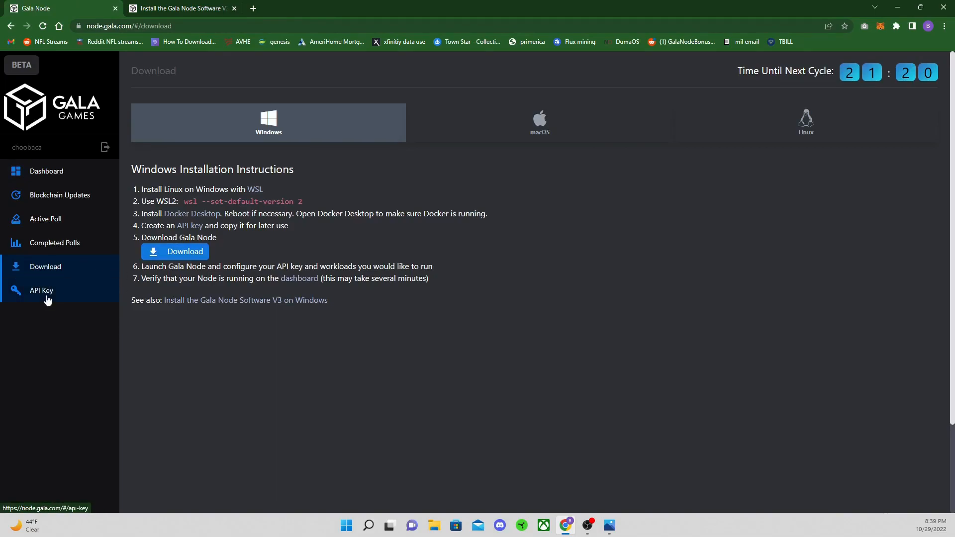
click(41, 290)
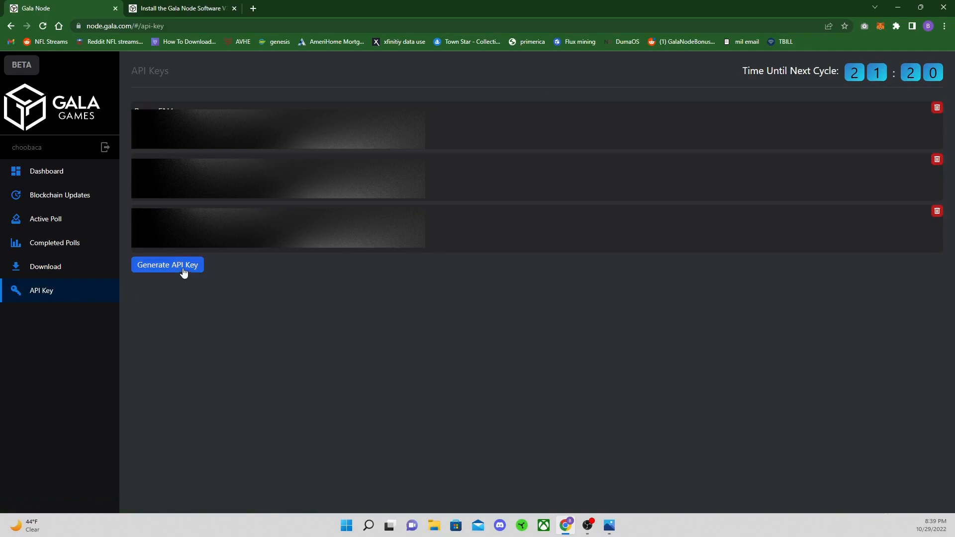
mouse_move(184, 268)
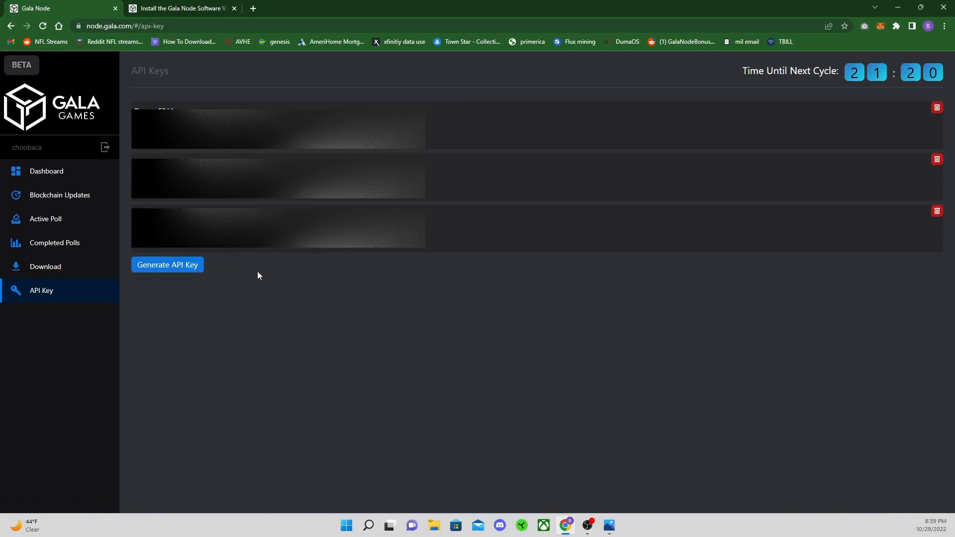
mouse_move(151, 262)
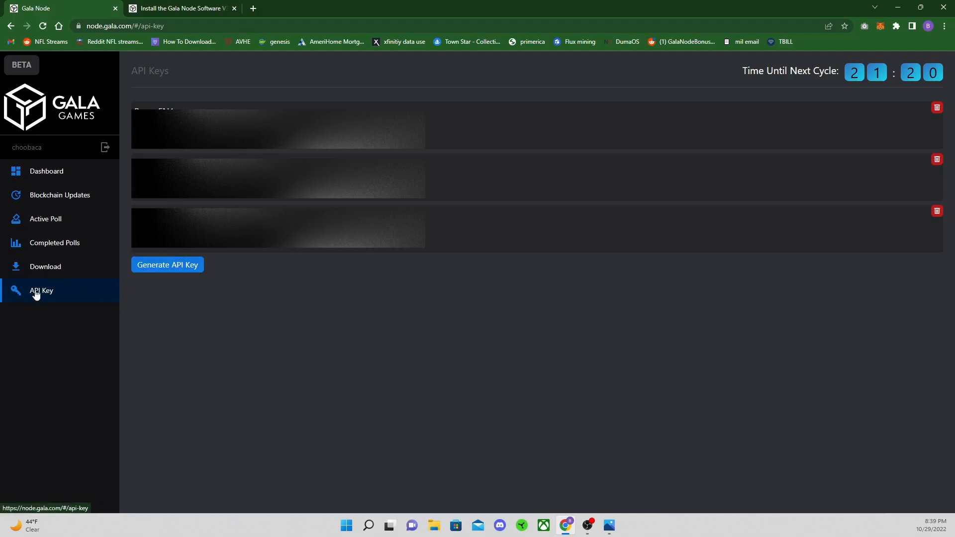
click(45, 266)
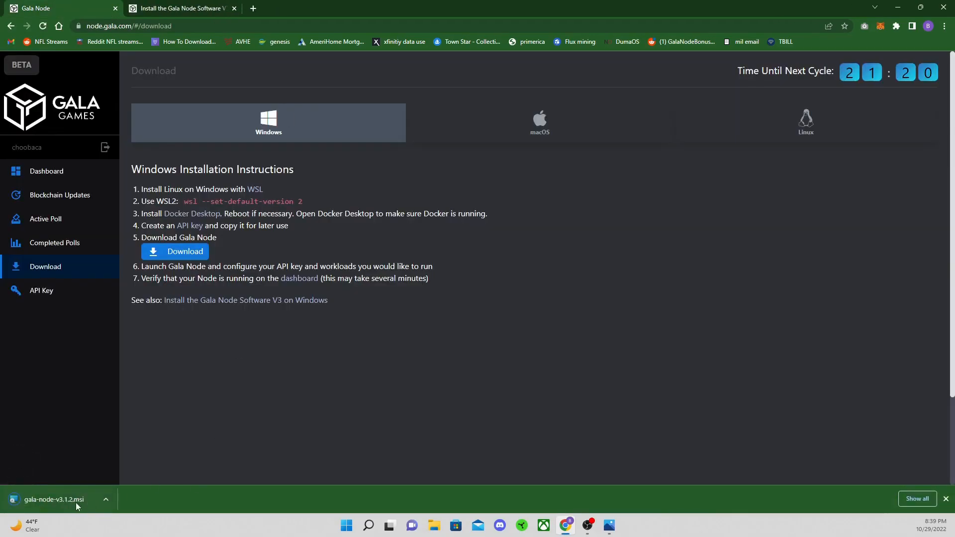
mouse_move(61, 502)
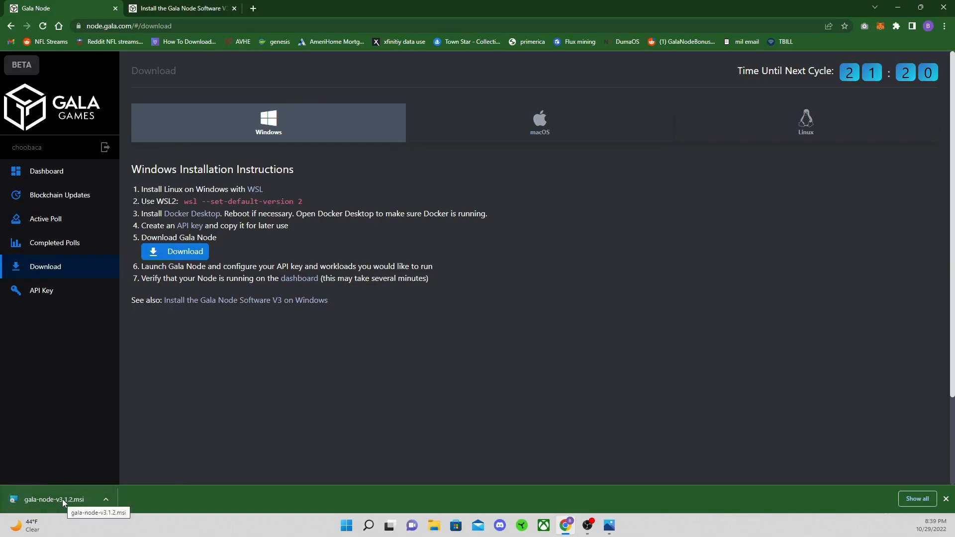
Run the Gala Node .msi, accept the license, and install to the default folder
click(58, 499)
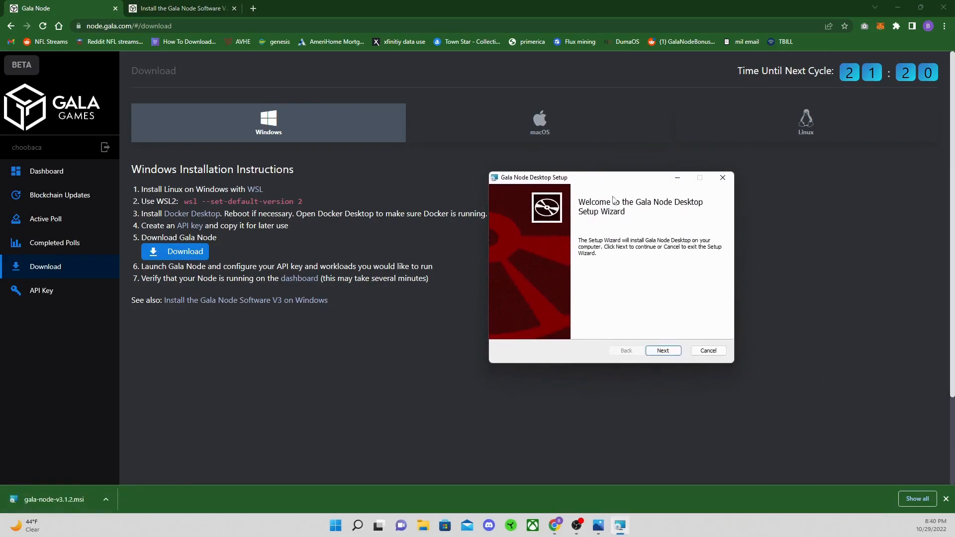
click(662, 350)
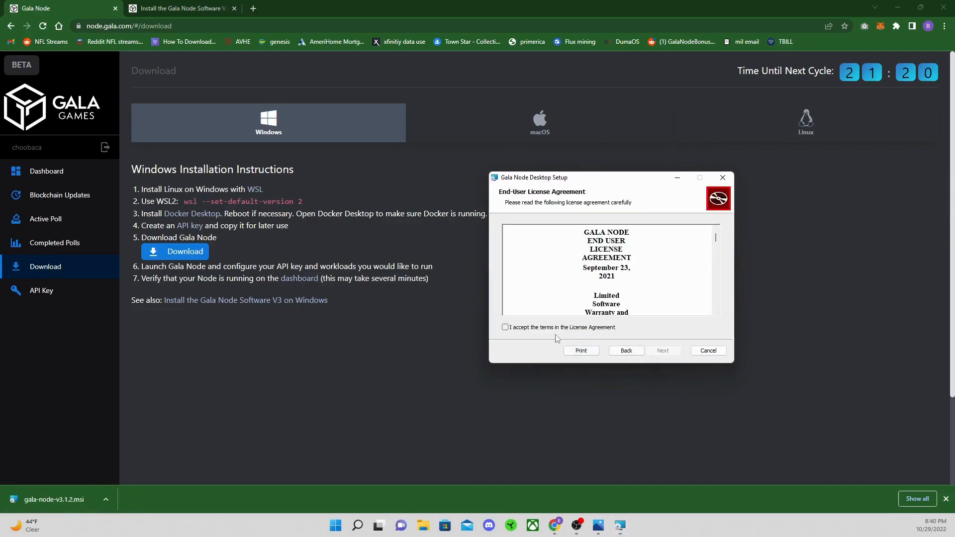
click(663, 350)
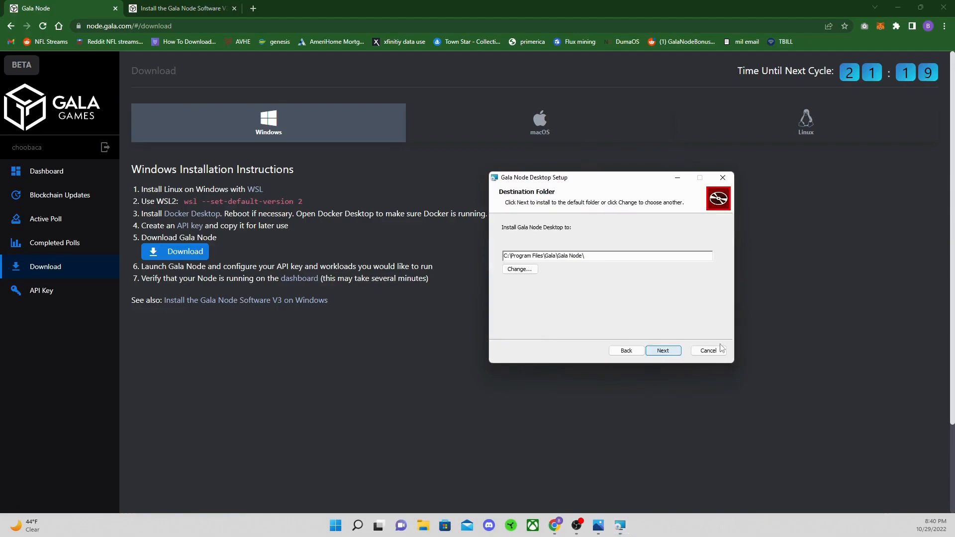
click(662, 350)
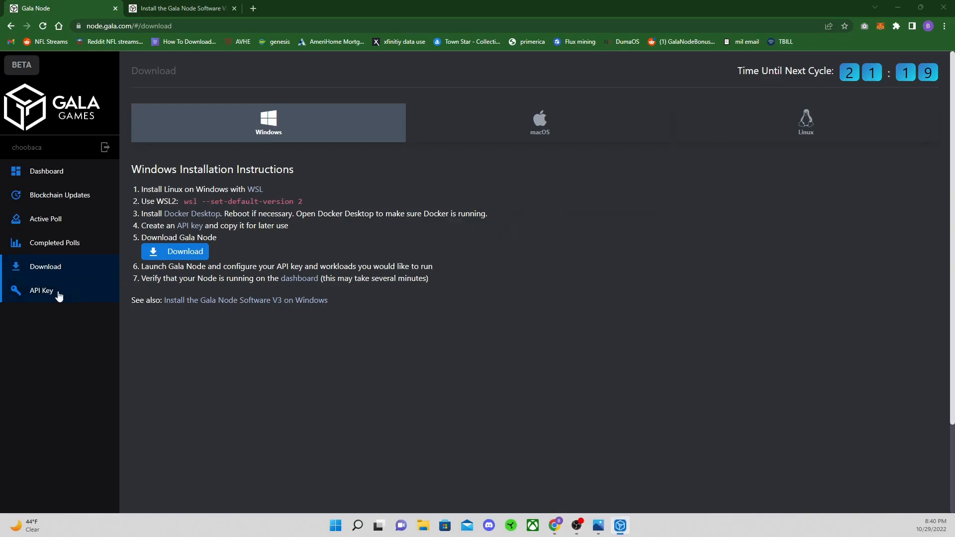
Paste a key from the API Keys page into Gala Node, submit, and dismiss the confirmation
click(41, 291)
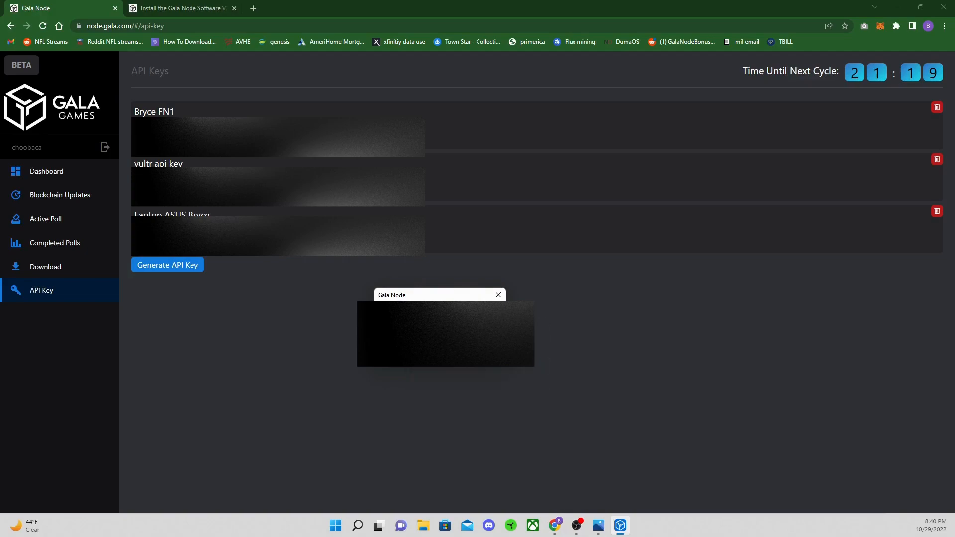
click(496, 295)
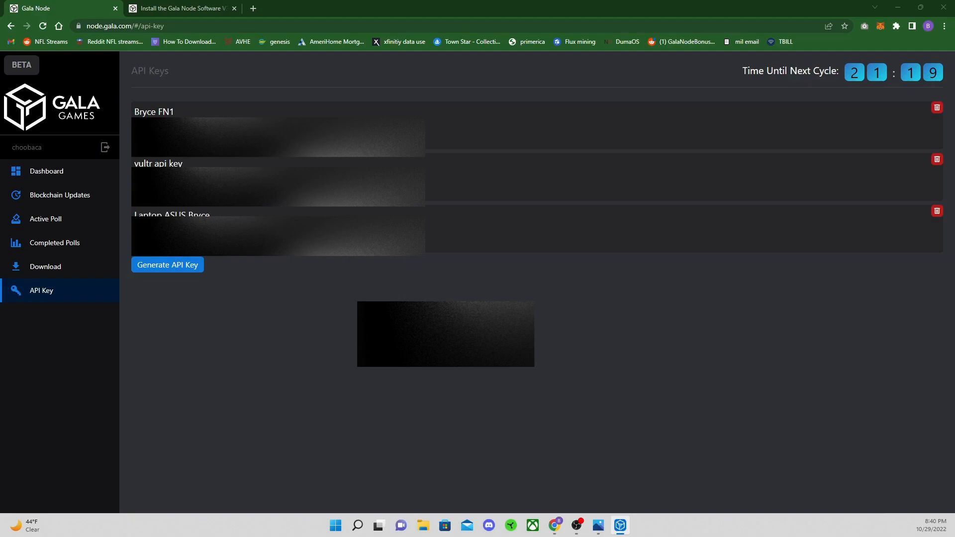
click(167, 264)
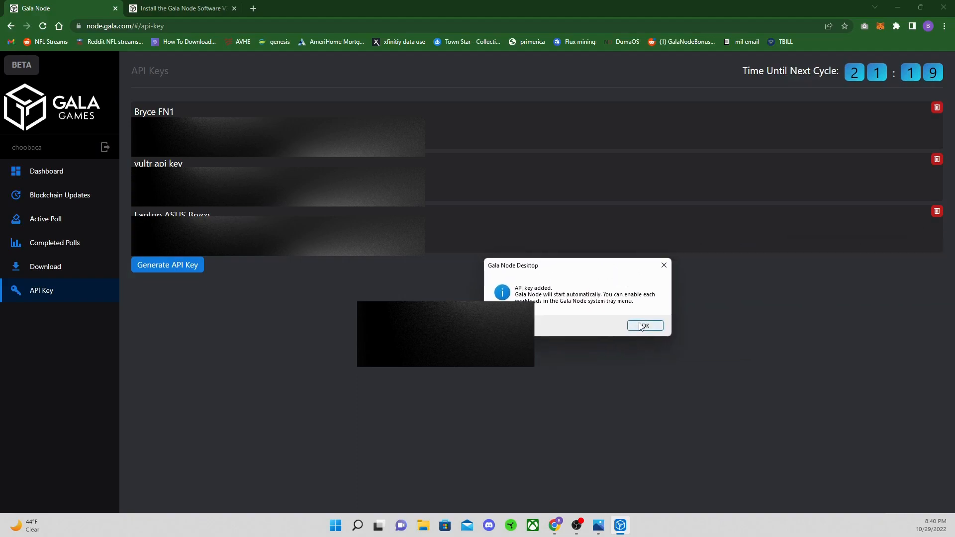
click(644, 326)
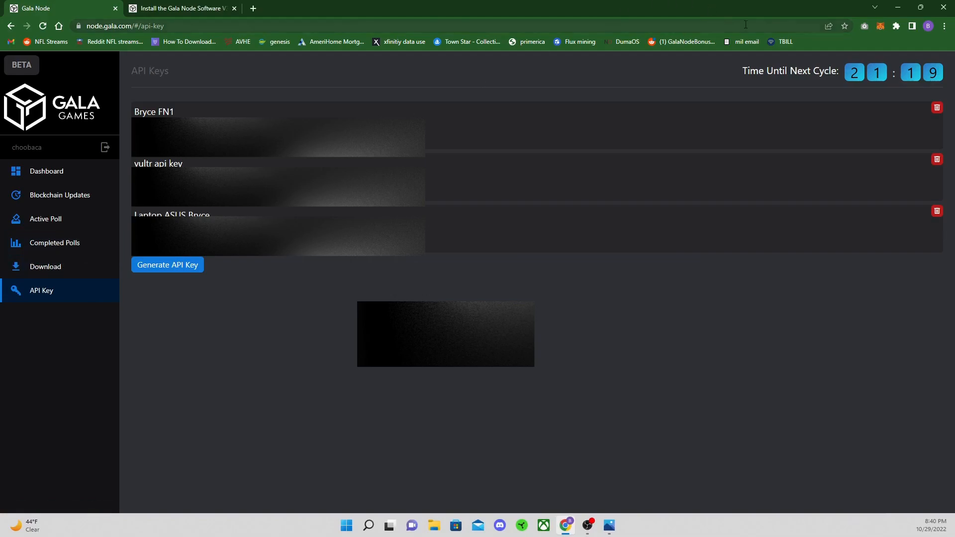
Open Docker Desktop from the taskbar to show its Containers page
click(899, 8)
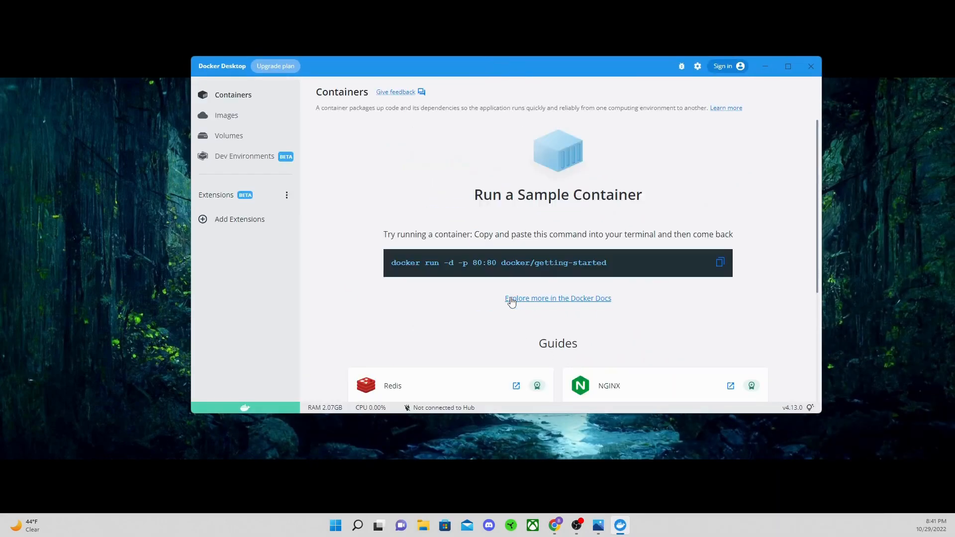
mouse_move(501, 249)
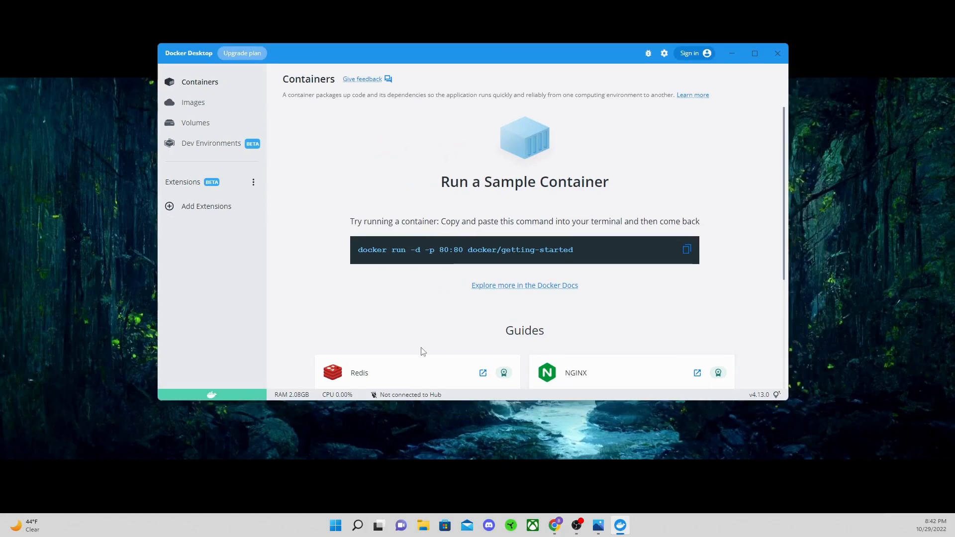
mouse_move(366, 334)
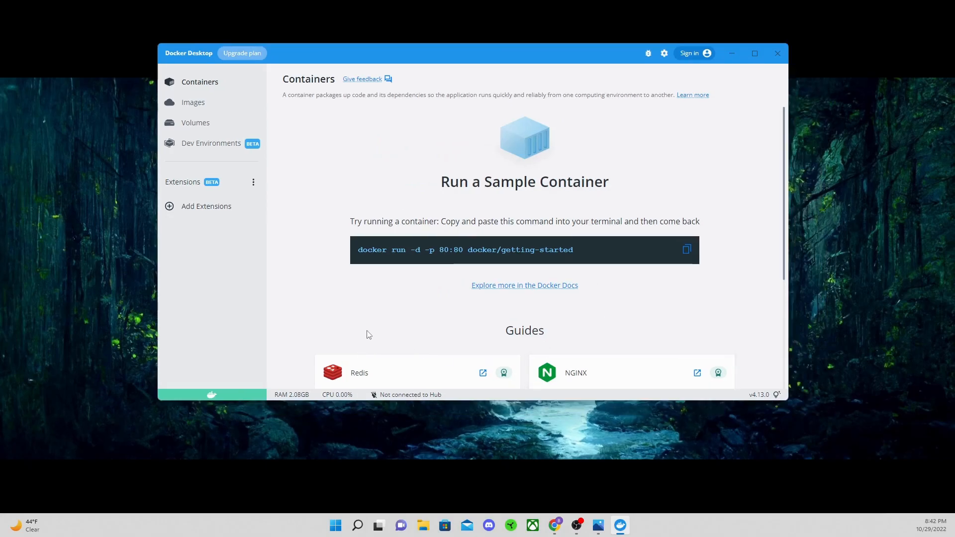
mouse_move(543, 192)
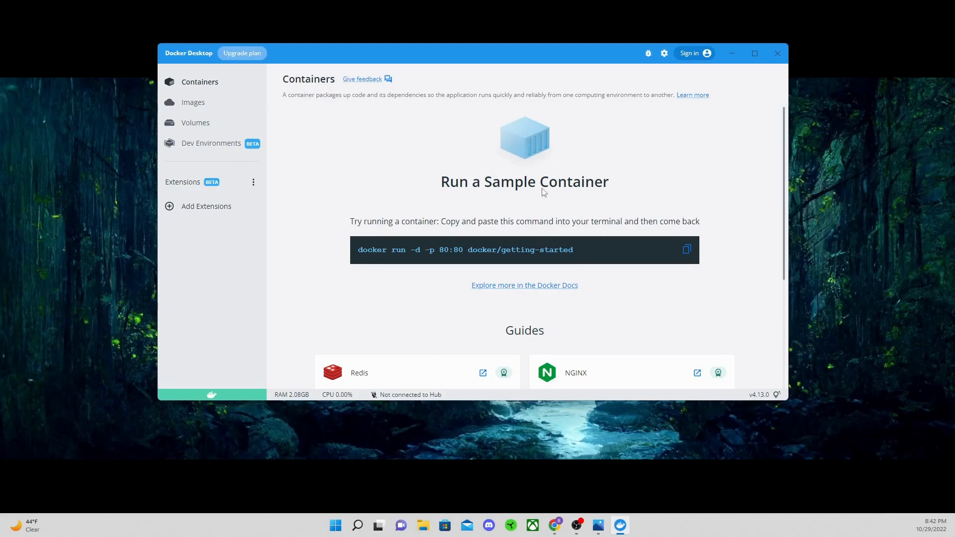
mouse_move(644, 174)
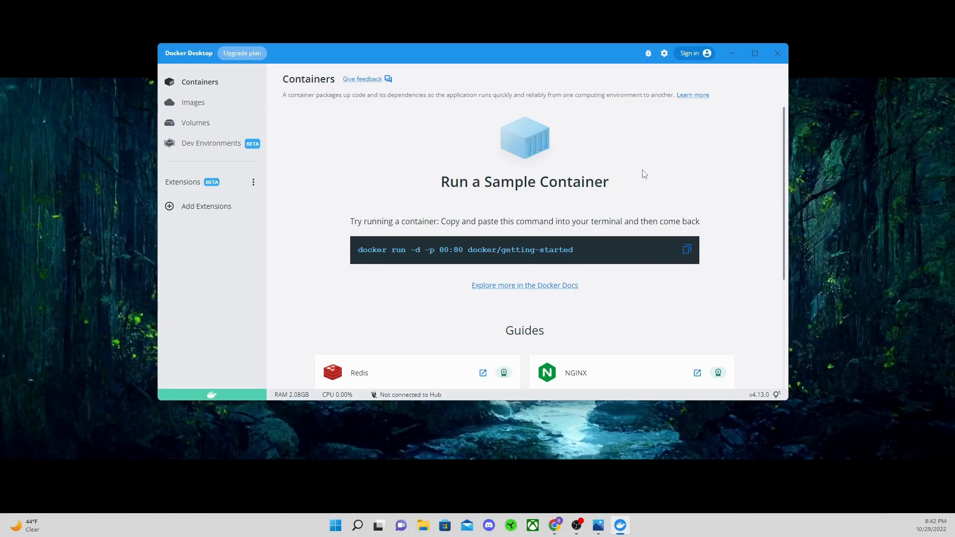
Close Docker Desktop and relaunch it from its desktop shortcut
click(777, 53)
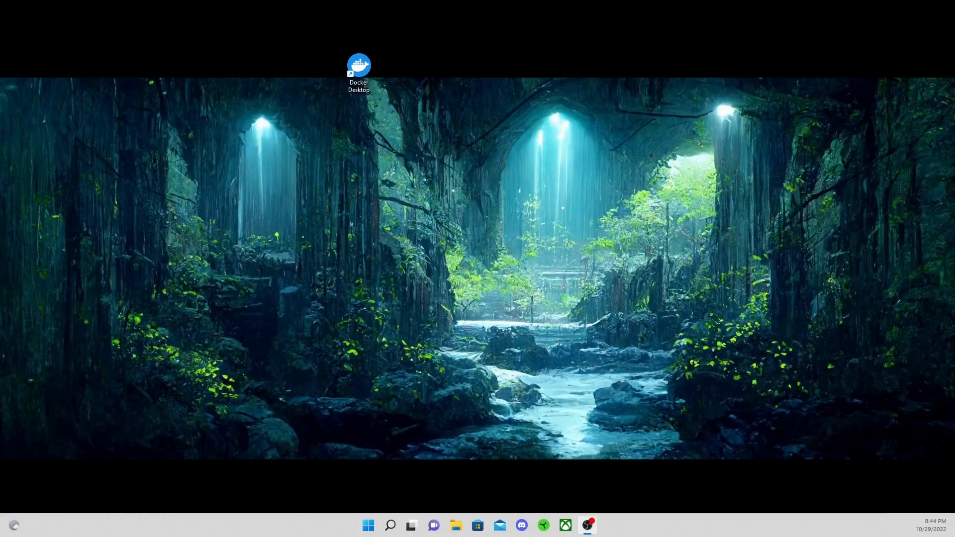
mouse_move(380, 76)
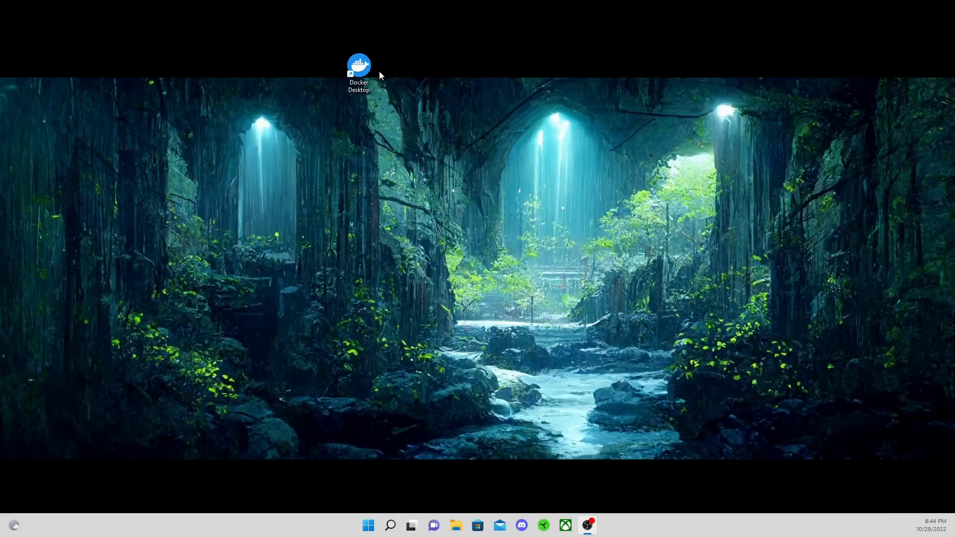
click(359, 65)
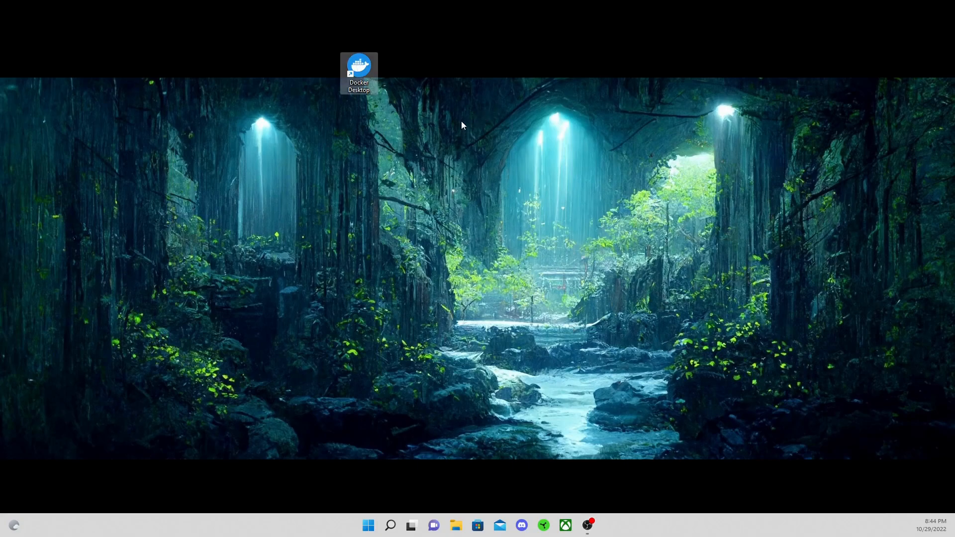
mouse_move(596, 135)
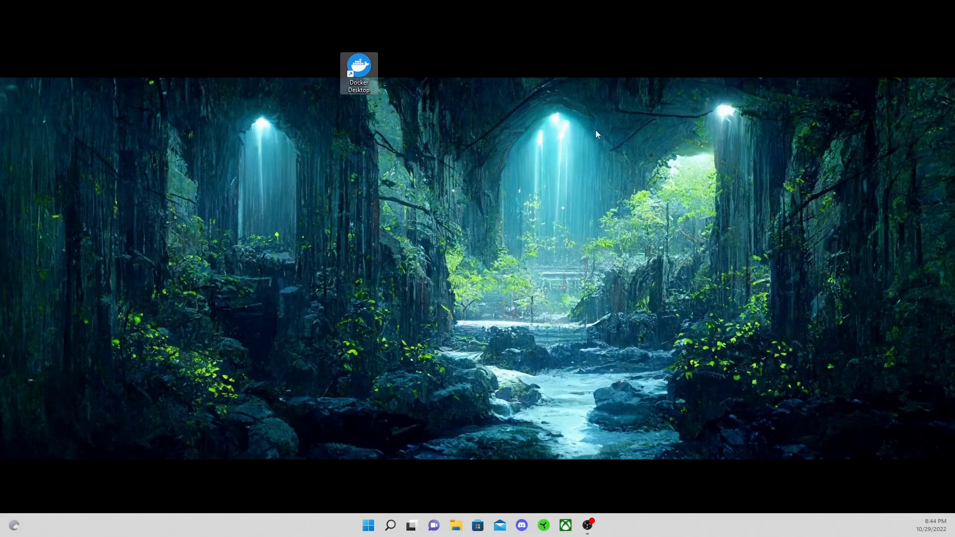
double_click(358, 65)
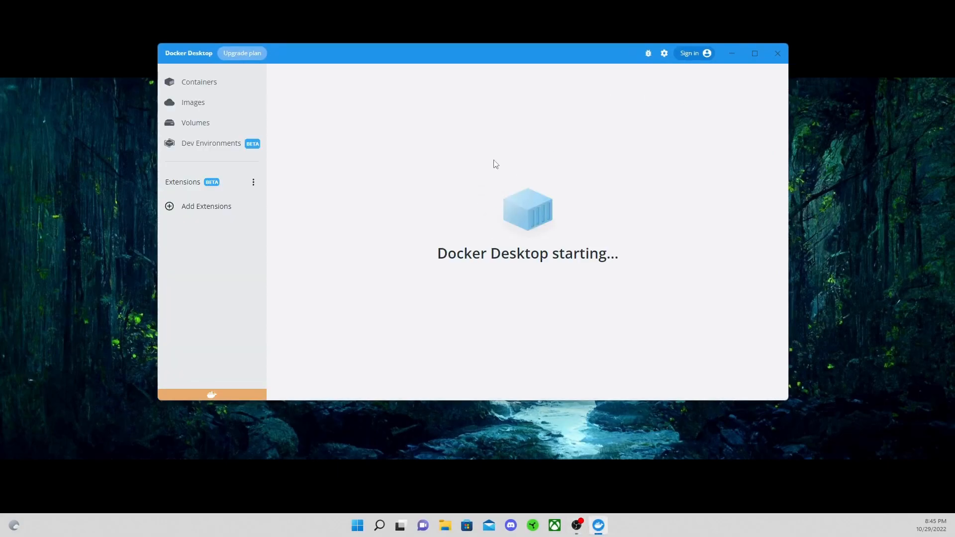
mouse_move(503, 61)
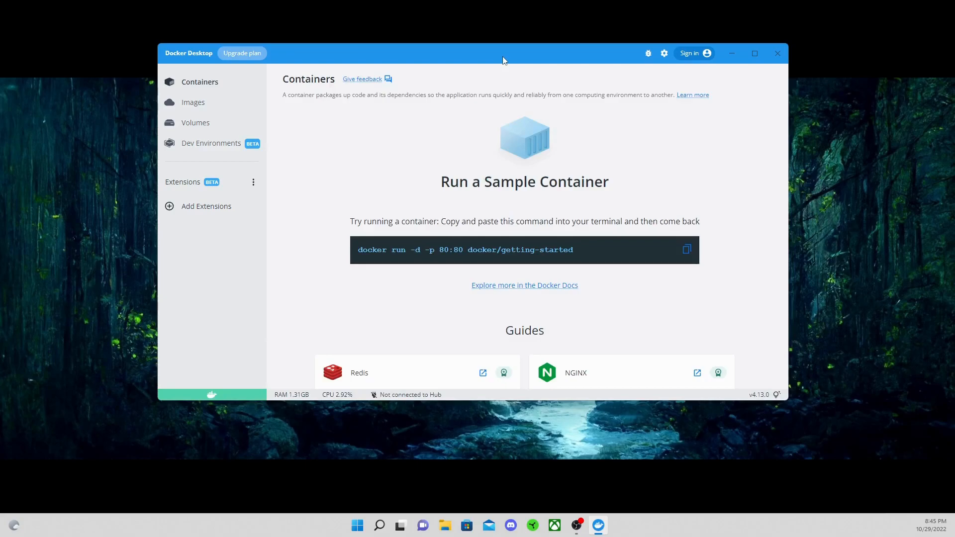
mouse_move(504, 46)
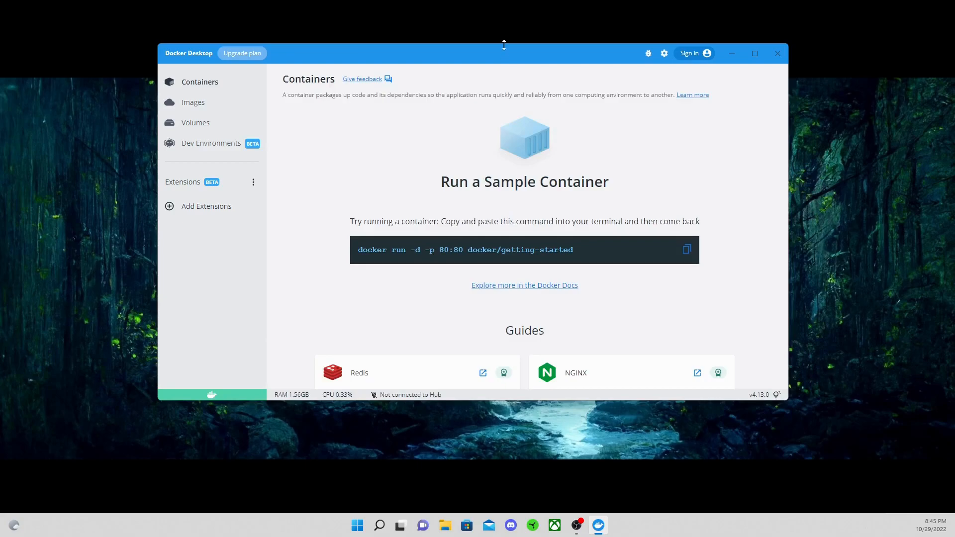
Check Docker Desktop settings, then return to the list showing both k3d-gala-node containers running
scroll(down, 3)
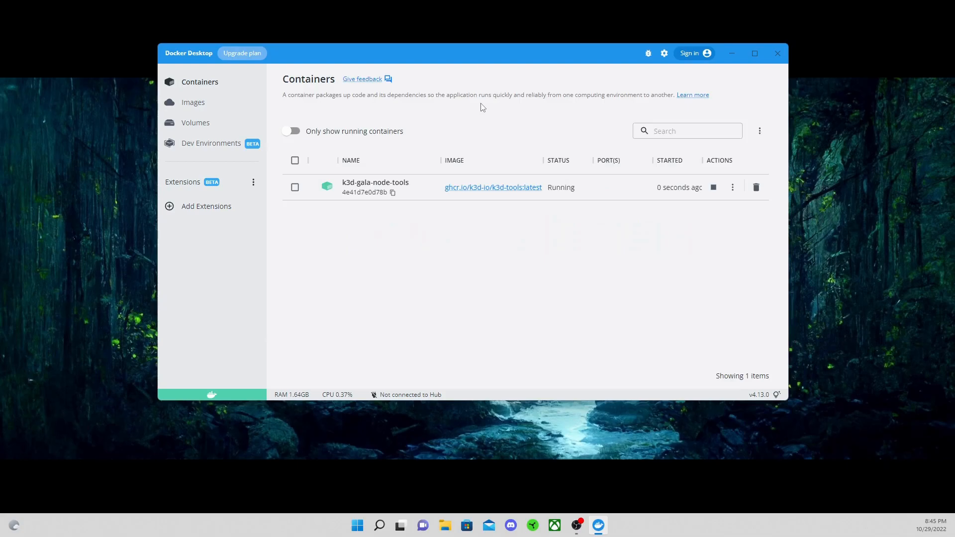
mouse_move(503, 267)
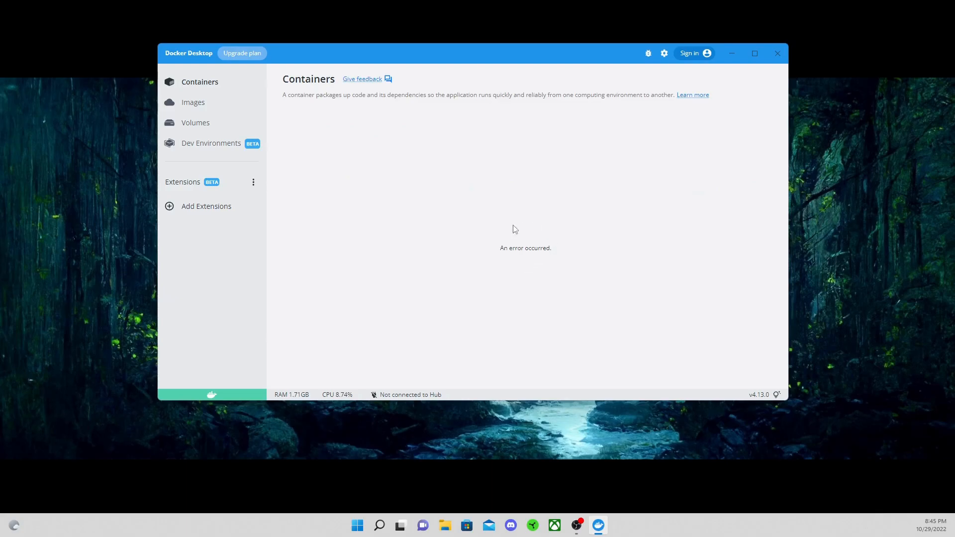
mouse_move(459, 229)
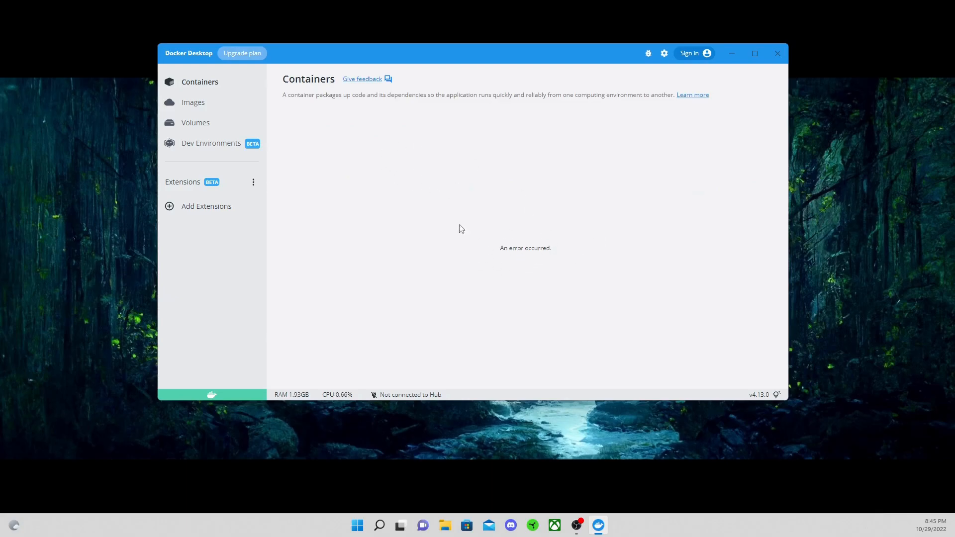
mouse_move(668, 58)
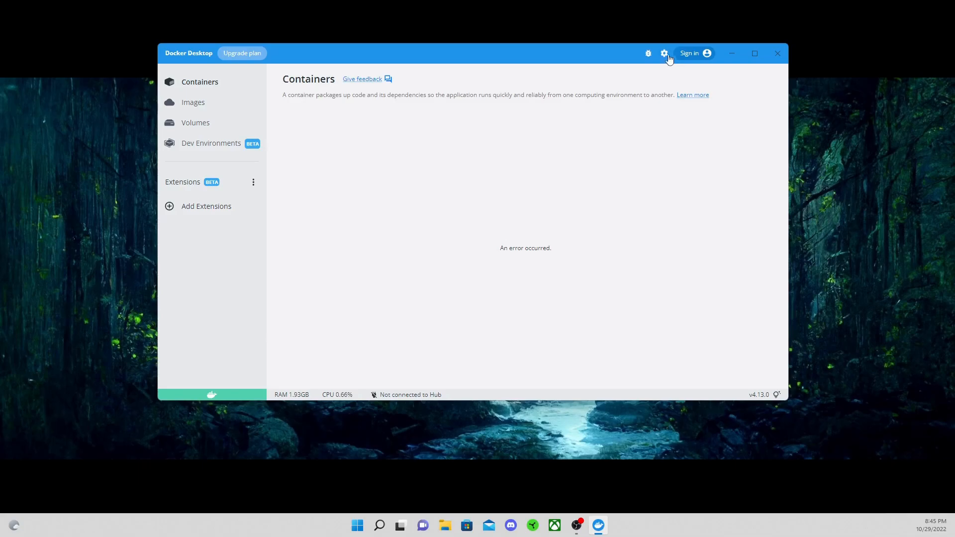
click(664, 53)
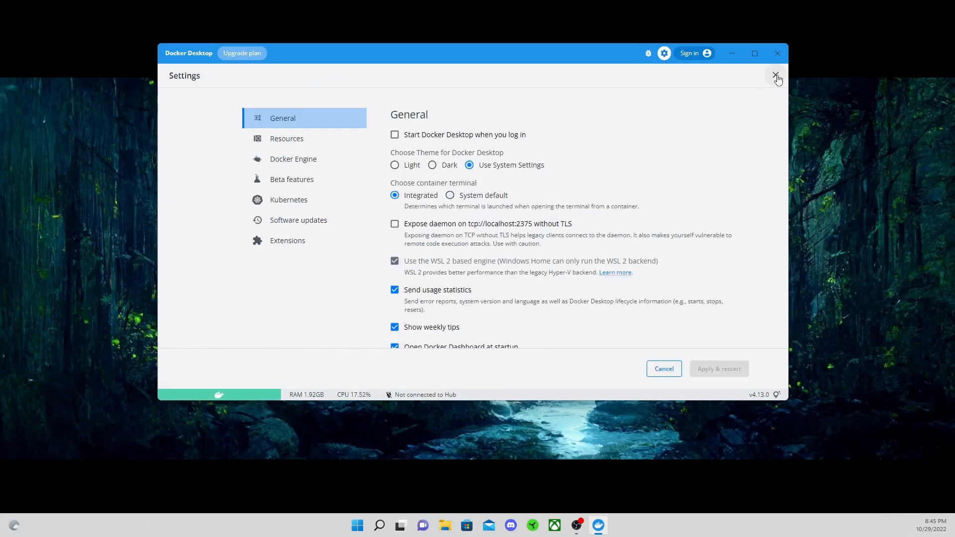
click(777, 78)
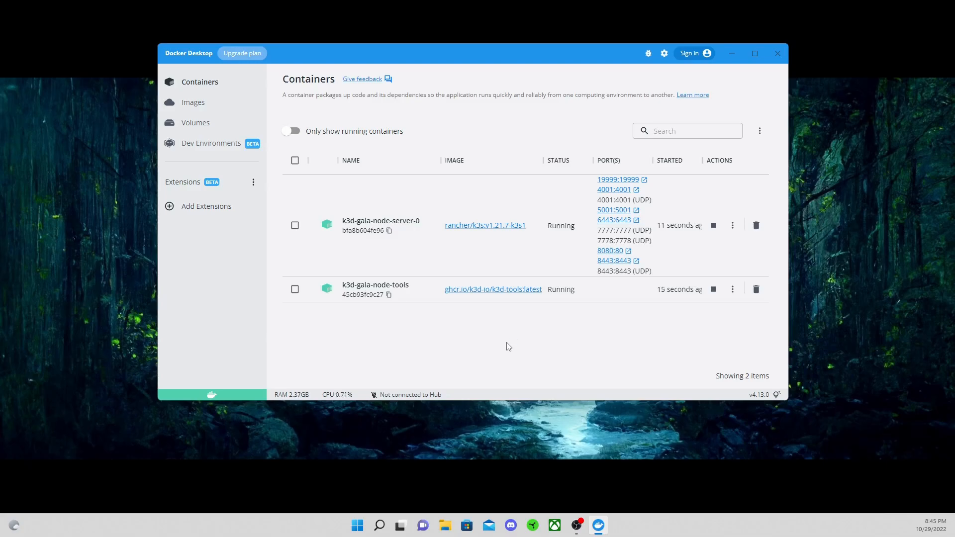
mouse_move(515, 263)
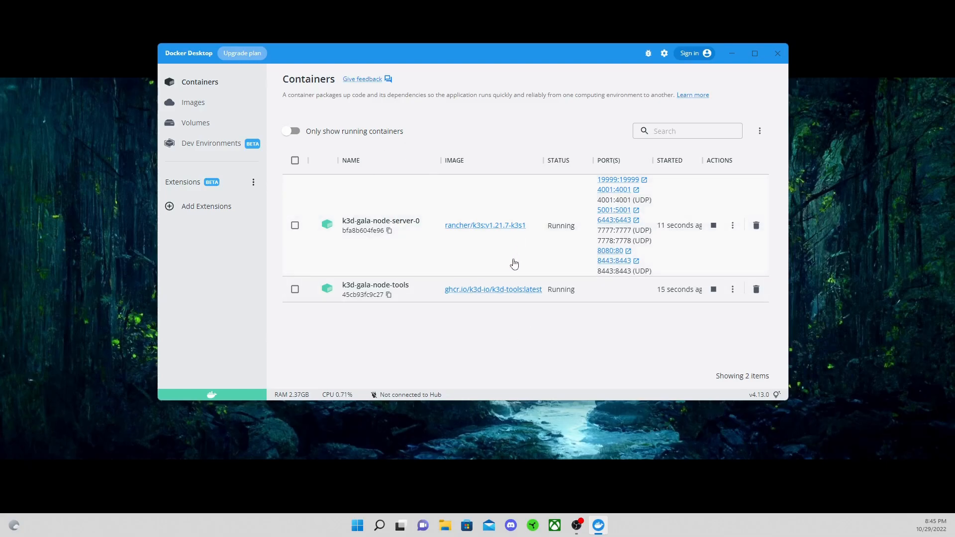
mouse_move(499, 203)
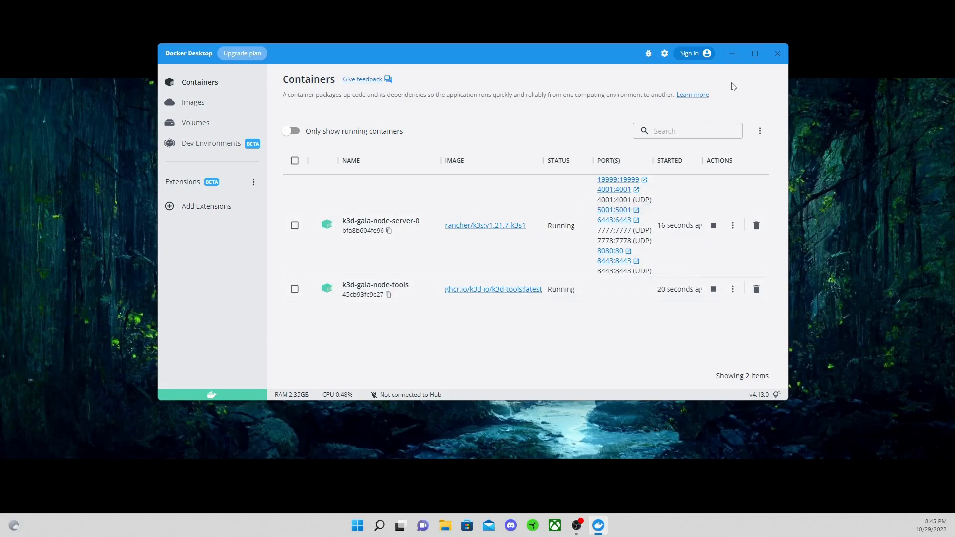
mouse_move(738, 68)
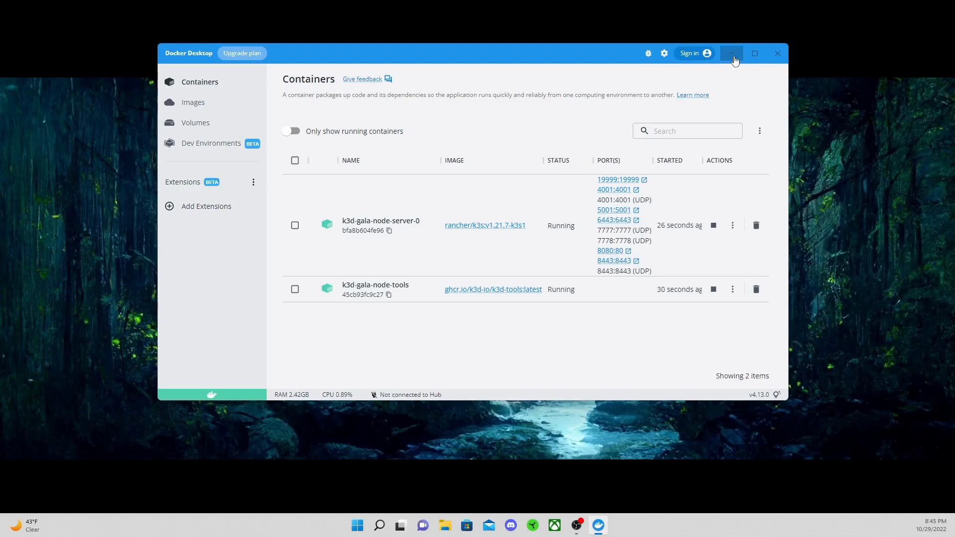
Minimize Docker Desktop to return to the Gala Node dashboard in Chrome
click(732, 54)
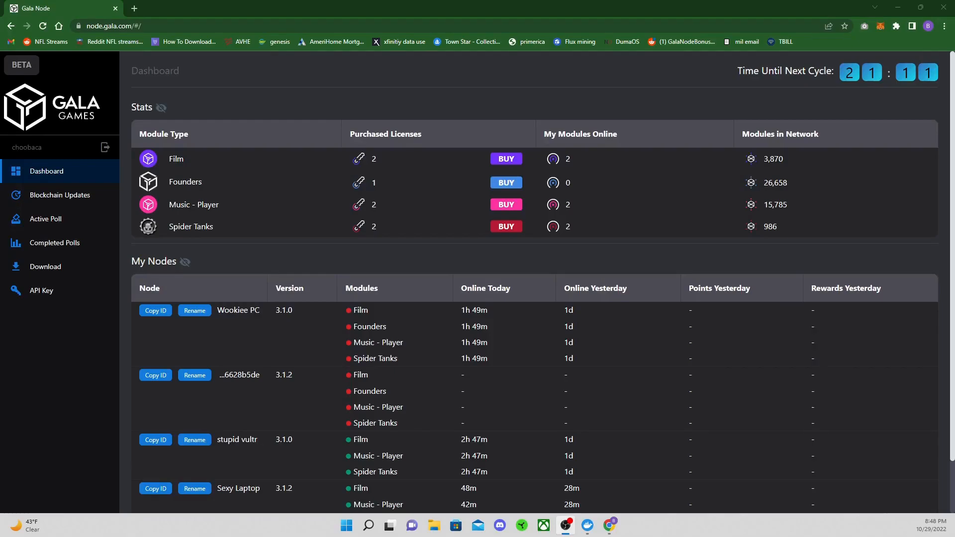
mouse_move(686, 519)
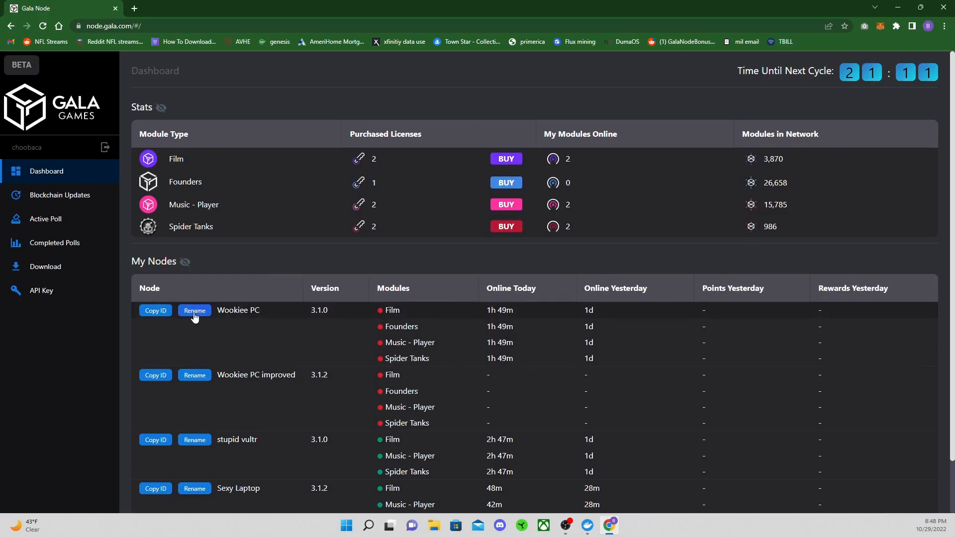
Rename the old Wookiee PC node to OLD via its Rename button
click(194, 310)
text(OLD)
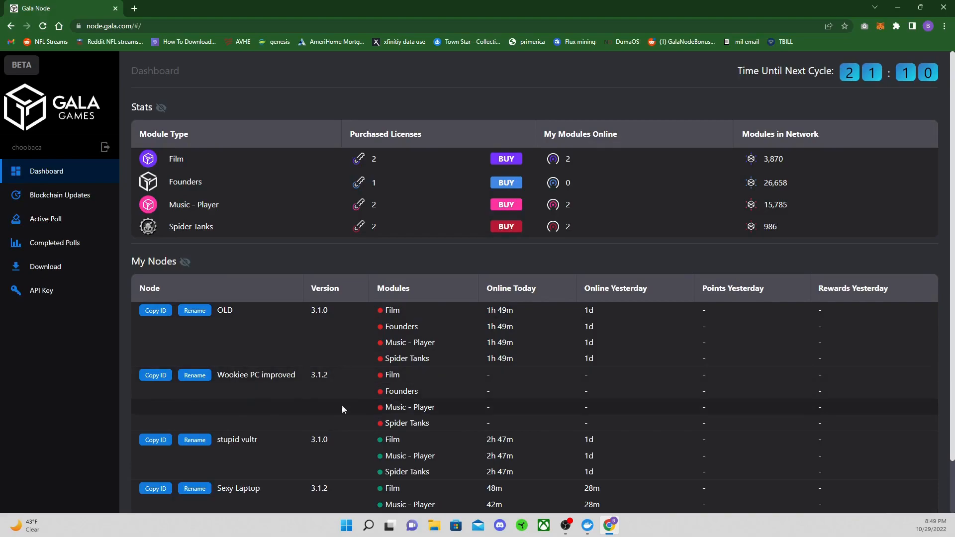
mouse_move(372, 305)
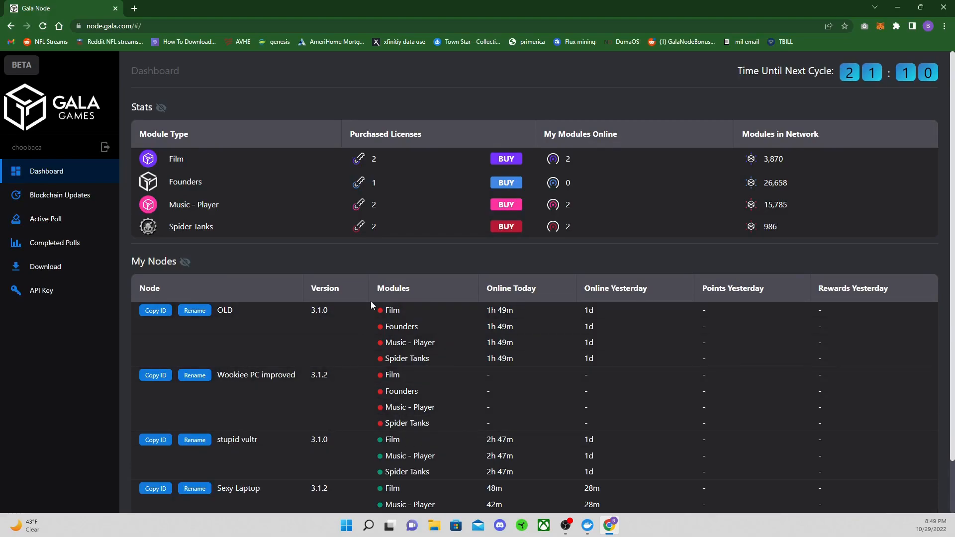
mouse_move(612, 391)
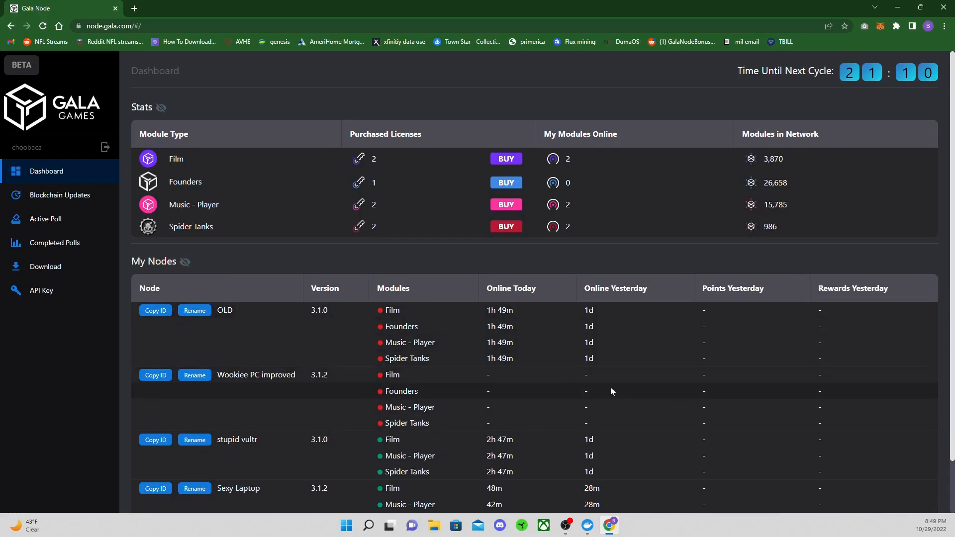
mouse_move(540, 407)
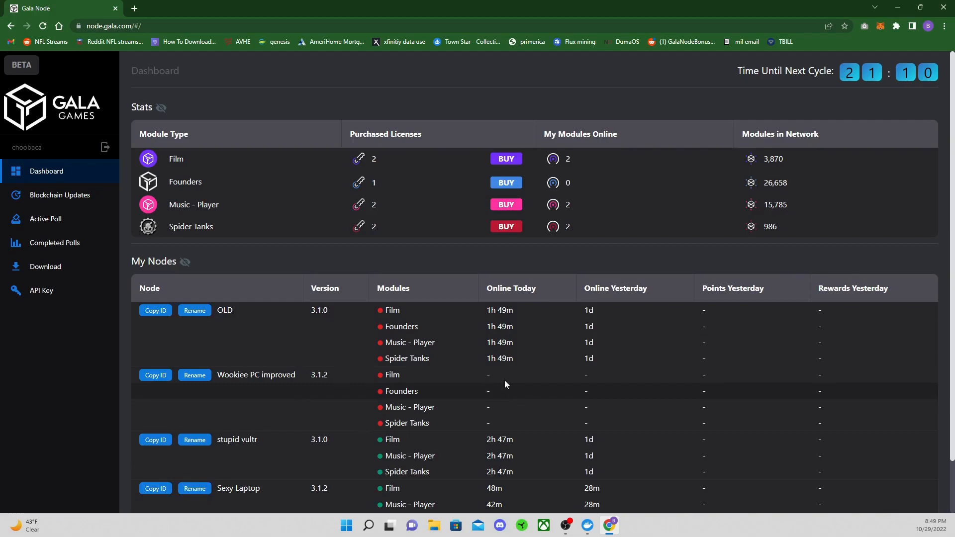
mouse_move(495, 388)
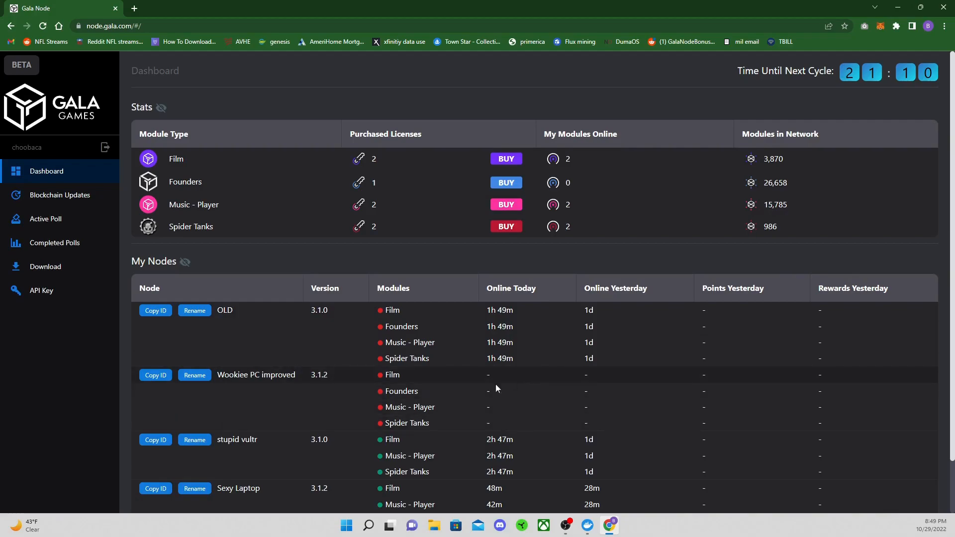
mouse_move(383, 394)
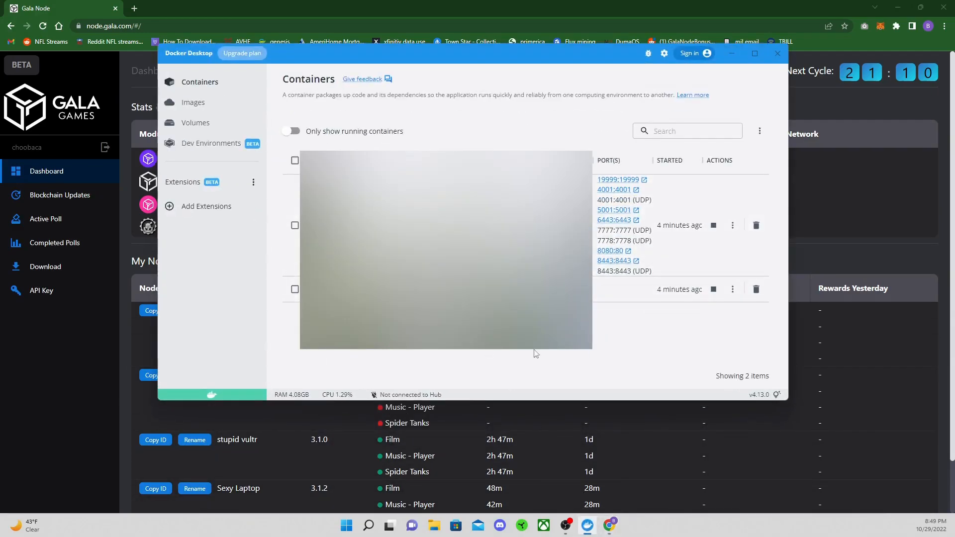
click(776, 54)
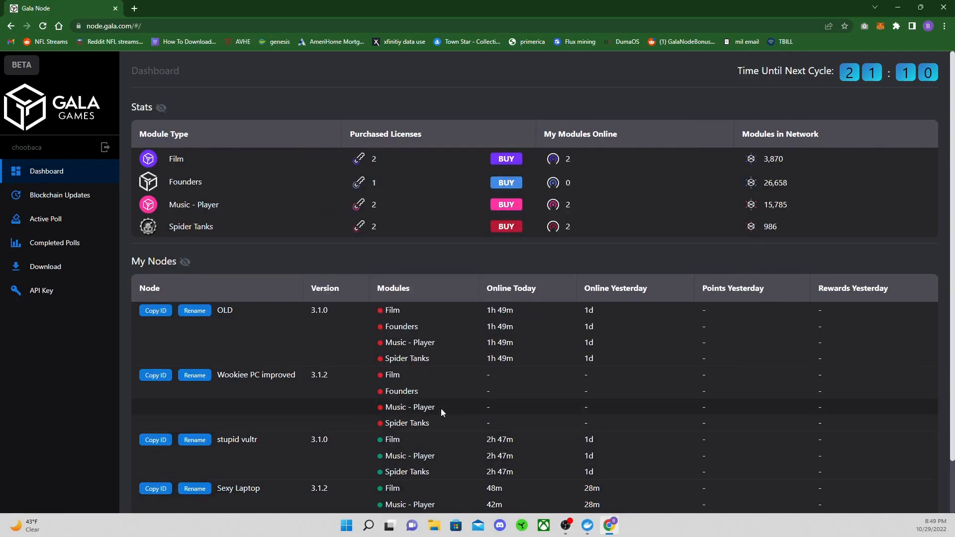
mouse_move(398, 401)
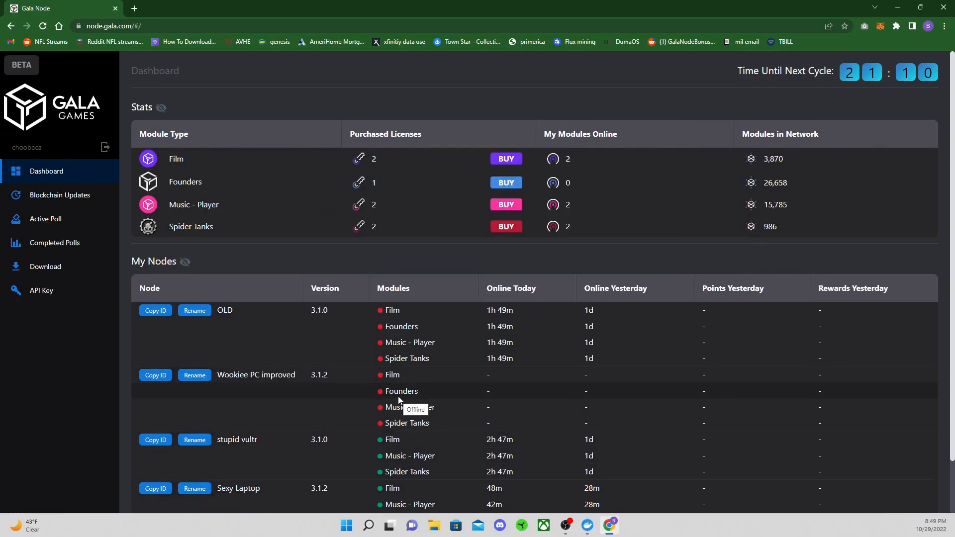
mouse_move(423, 379)
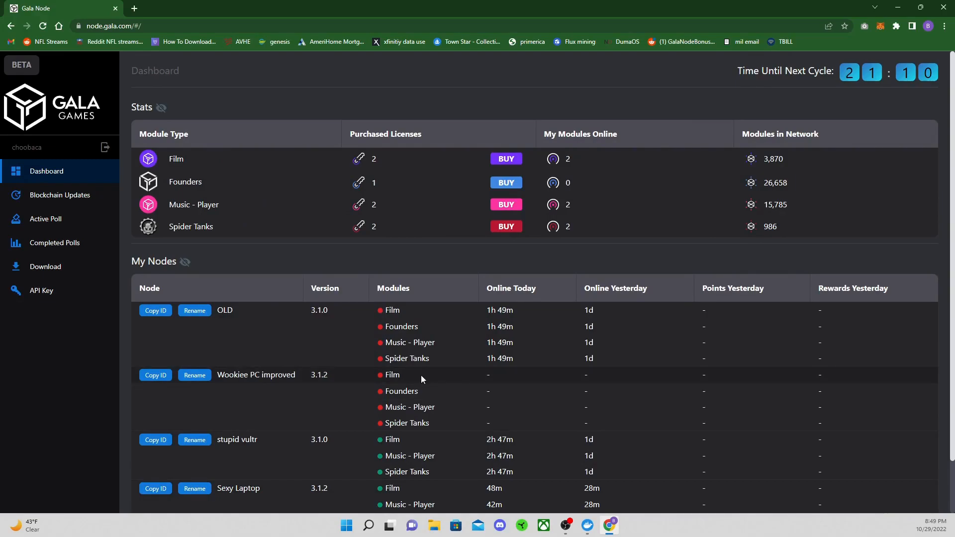
mouse_move(475, 402)
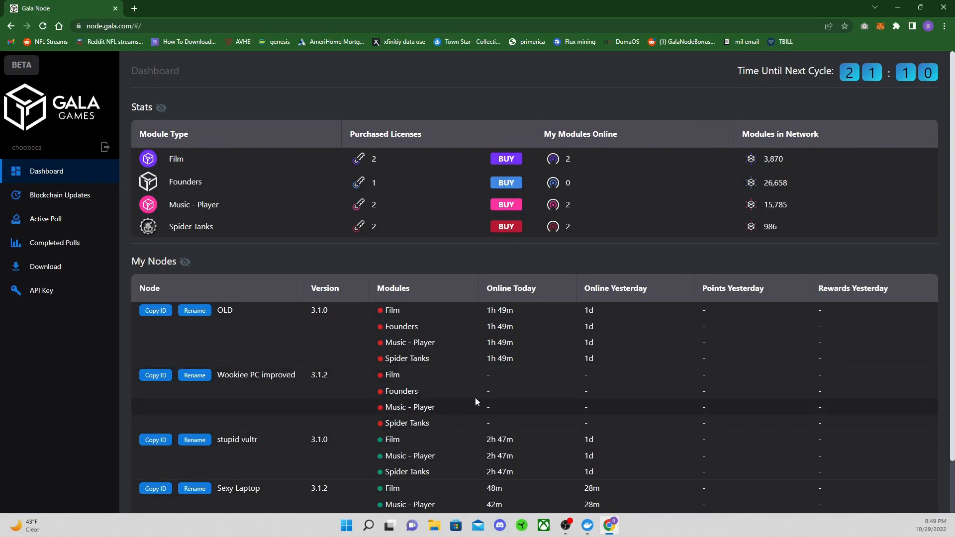
mouse_move(460, 347)
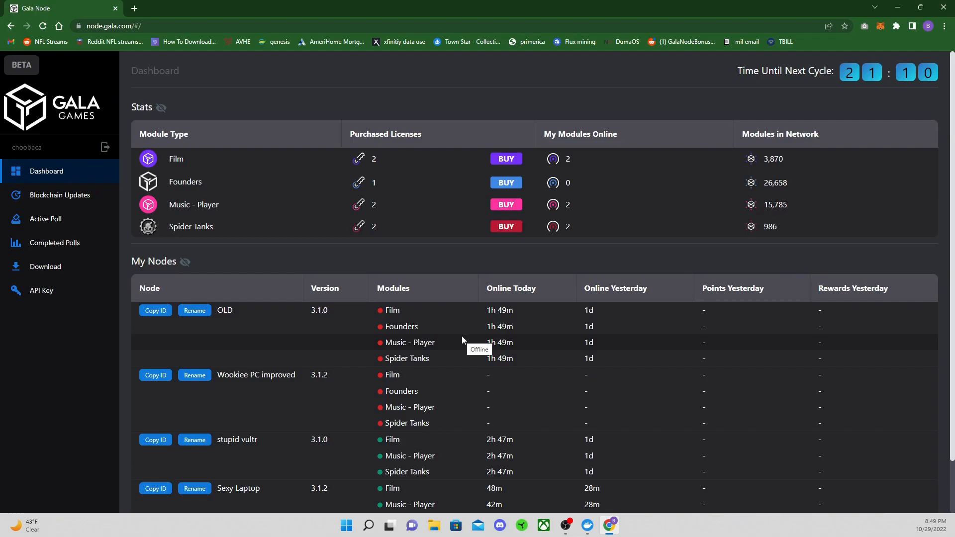
mouse_move(236, 460)
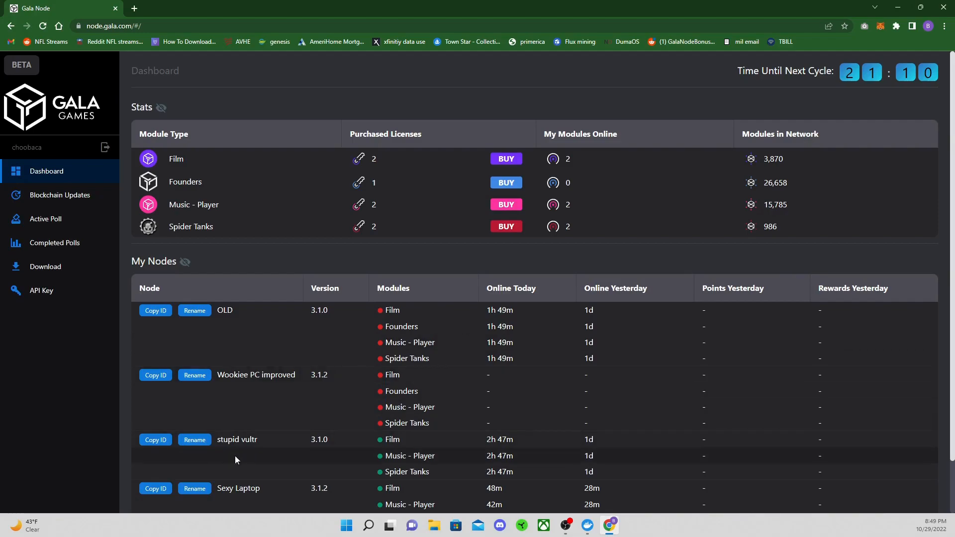
mouse_move(372, 325)
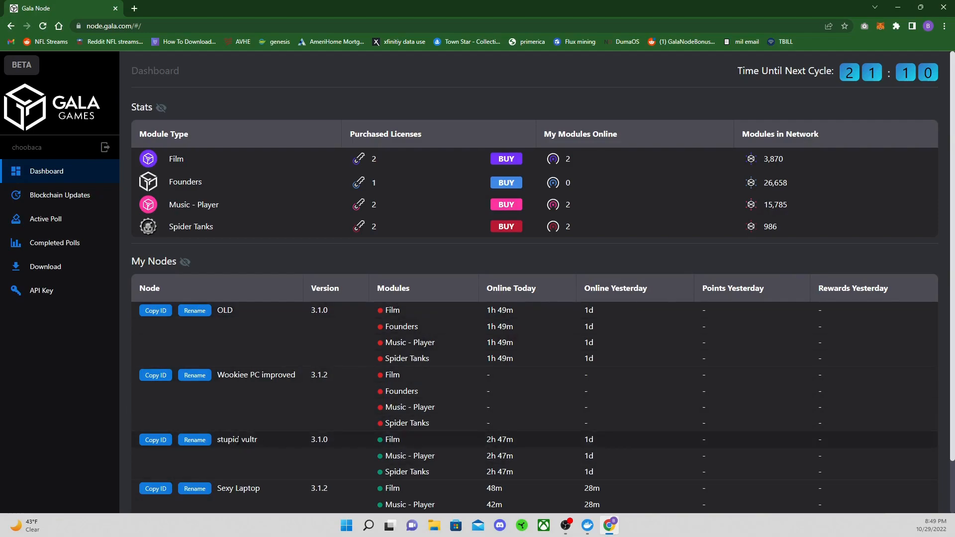
mouse_move(271, 442)
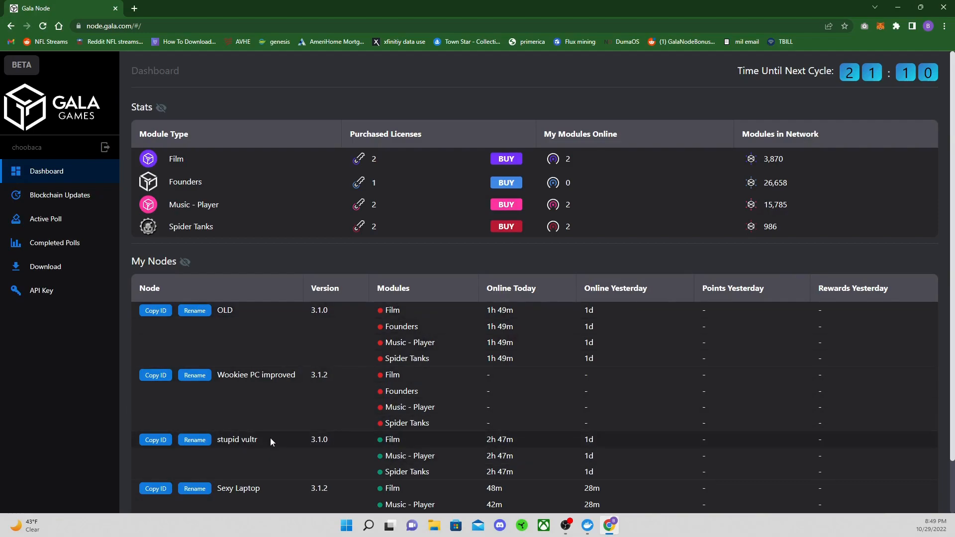